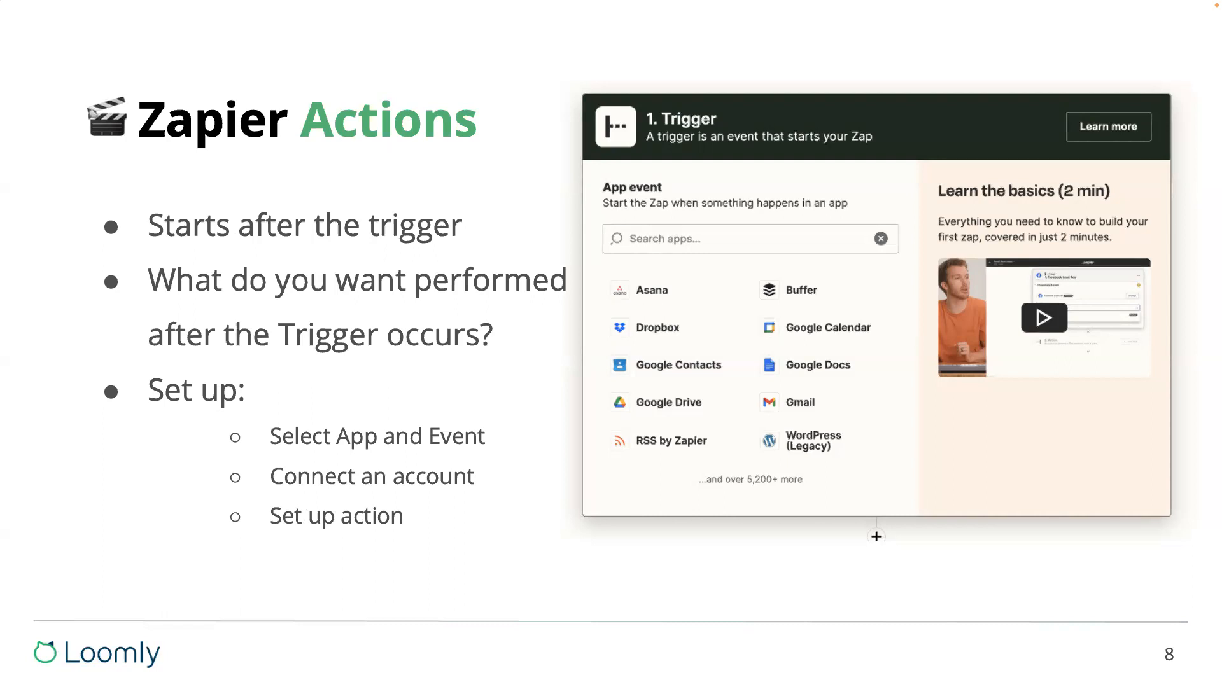
- Advance past the Zapier Actions slide to reach the Loomly December 2022 calendar
key("Right")
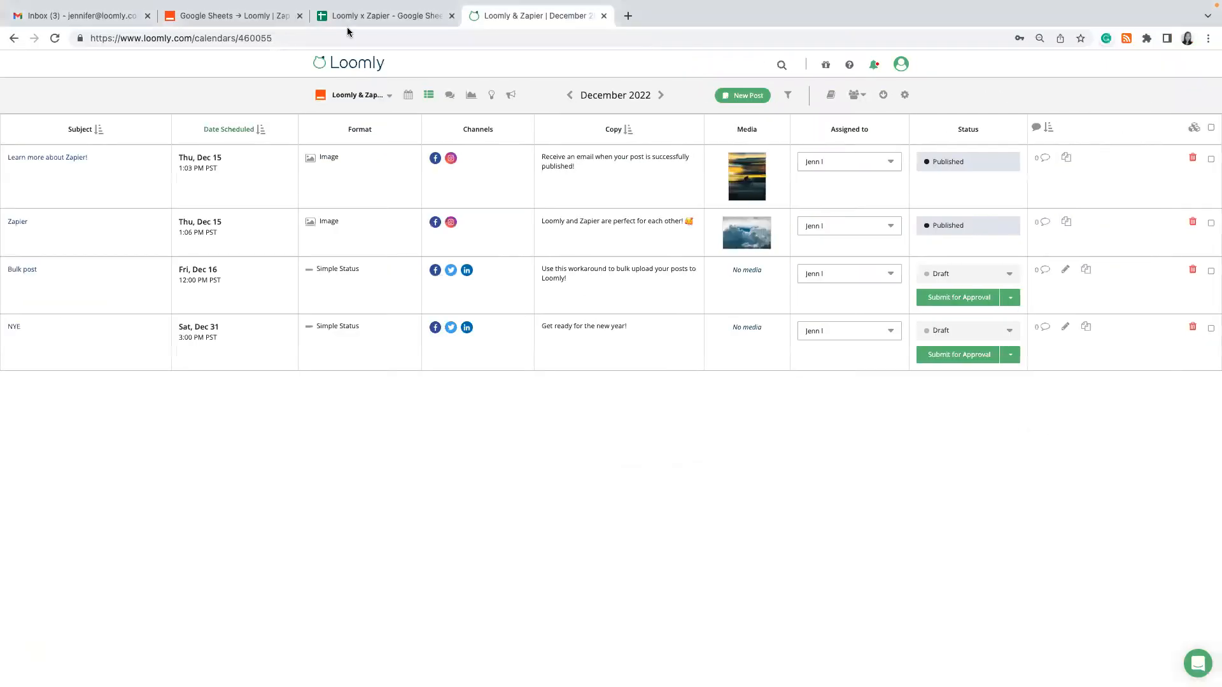
- Go from the Zapier editor back to the Flash Webinar folder of zaps
left_click(232, 15)
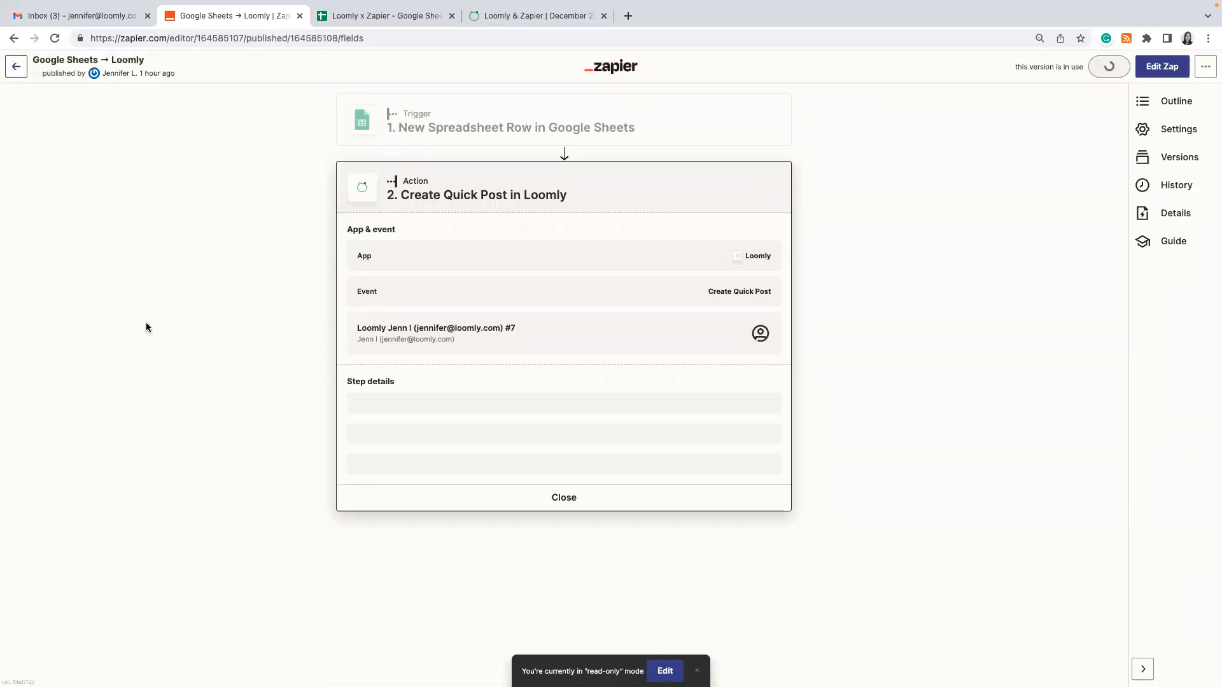
left_click(15, 66)
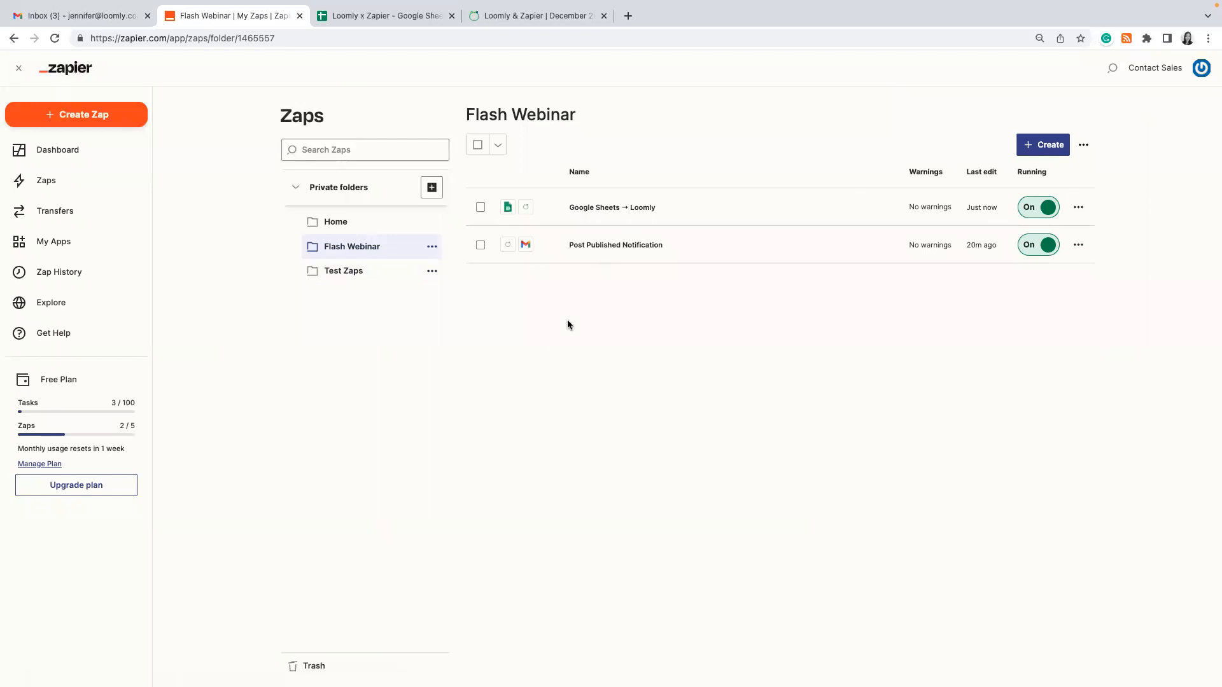
mouse_move(615, 244)
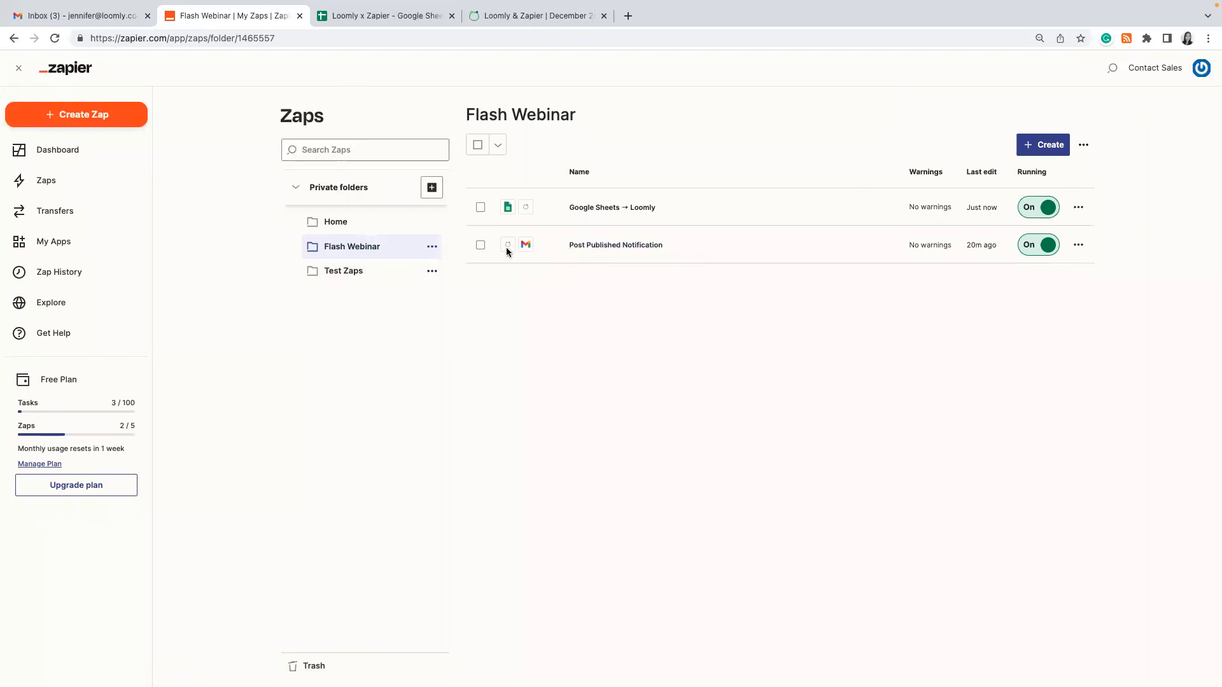
mouse_move(520, 251)
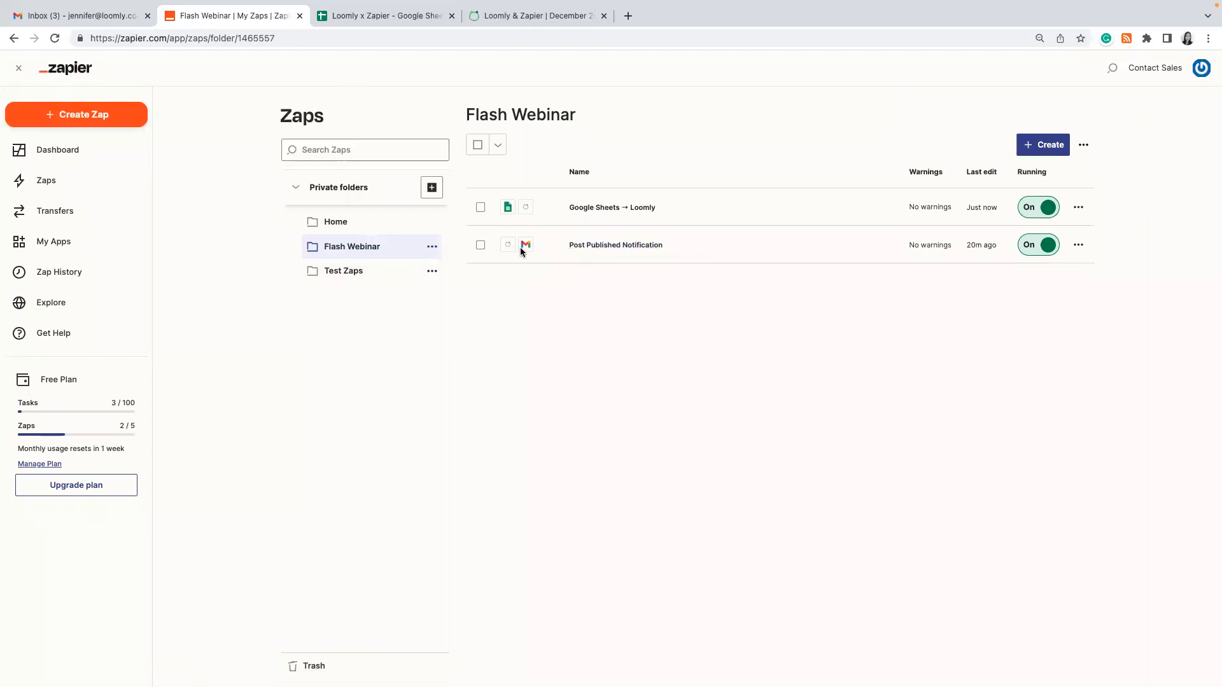
- Open the Post Published Notification zap and switch it into edit mode
left_click(615, 245)
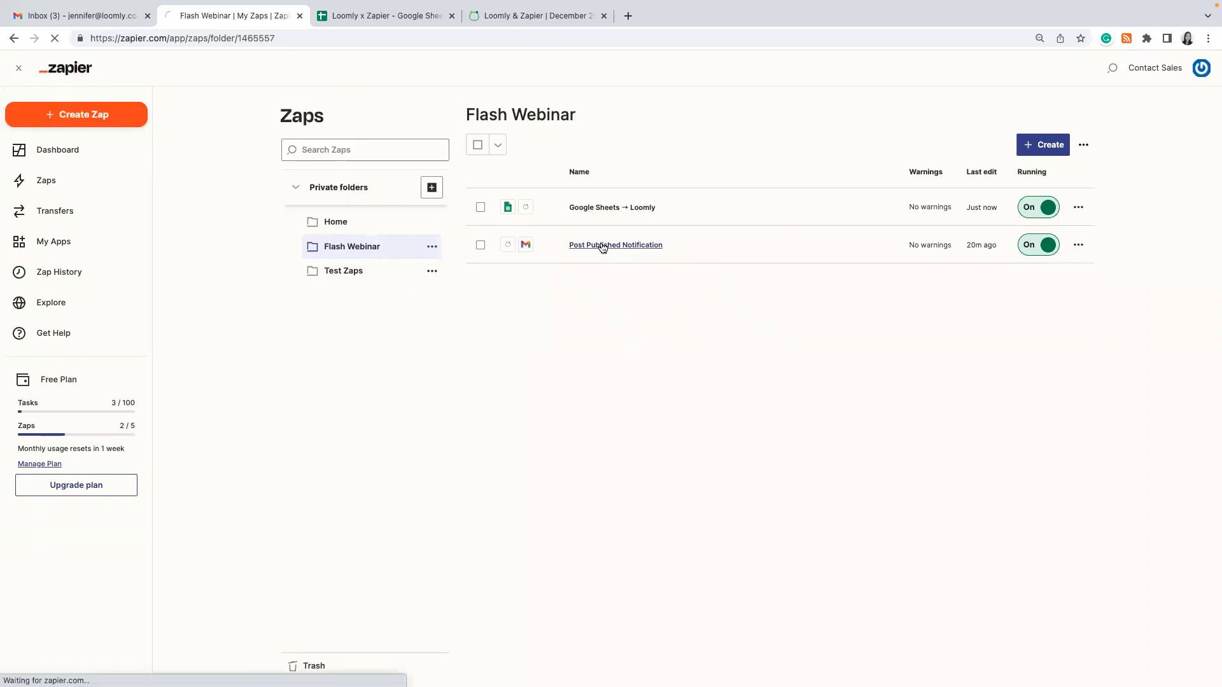
left_click(616, 244)
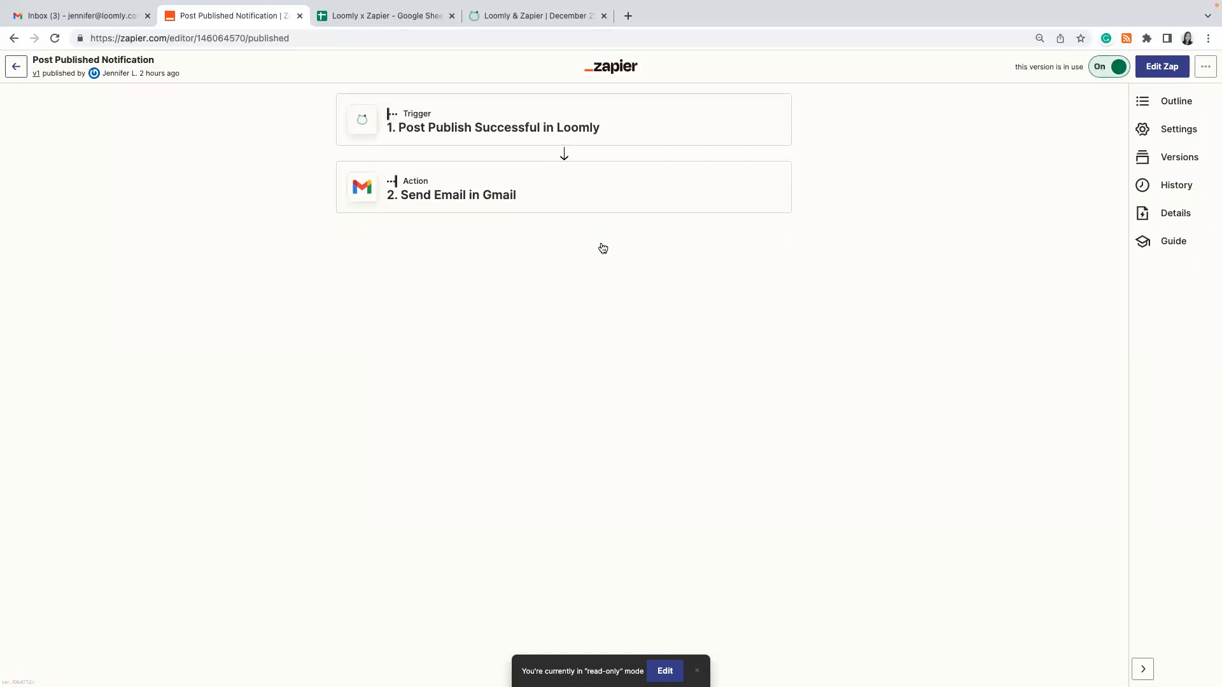
left_click(1161, 66)
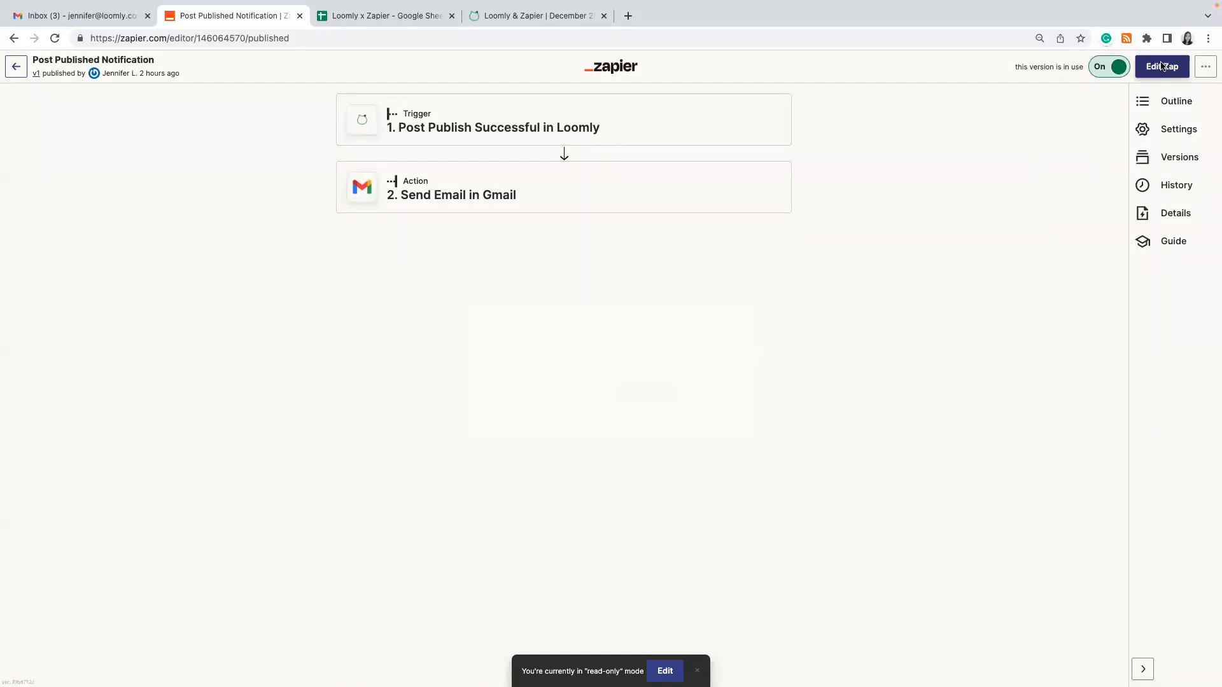
left_click(1163, 66)
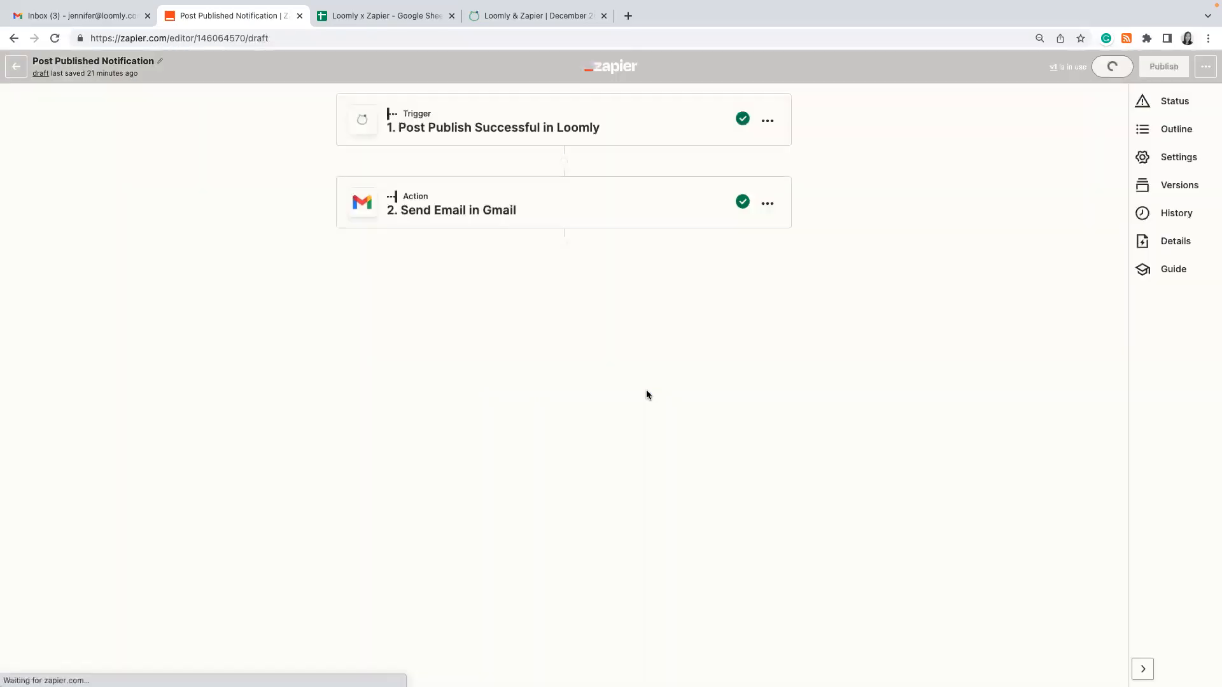
- Confirm the Loomly trigger's app, event, calendar settings and test sample
left_click(492, 127)
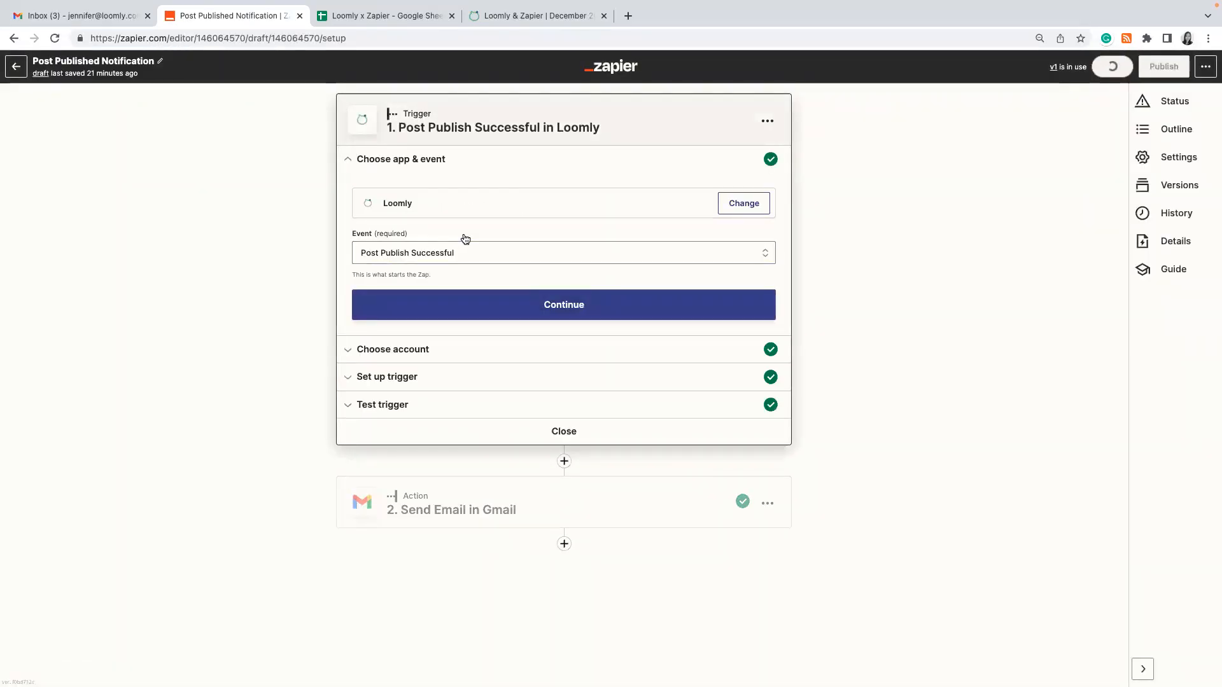
left_click(1112, 66)
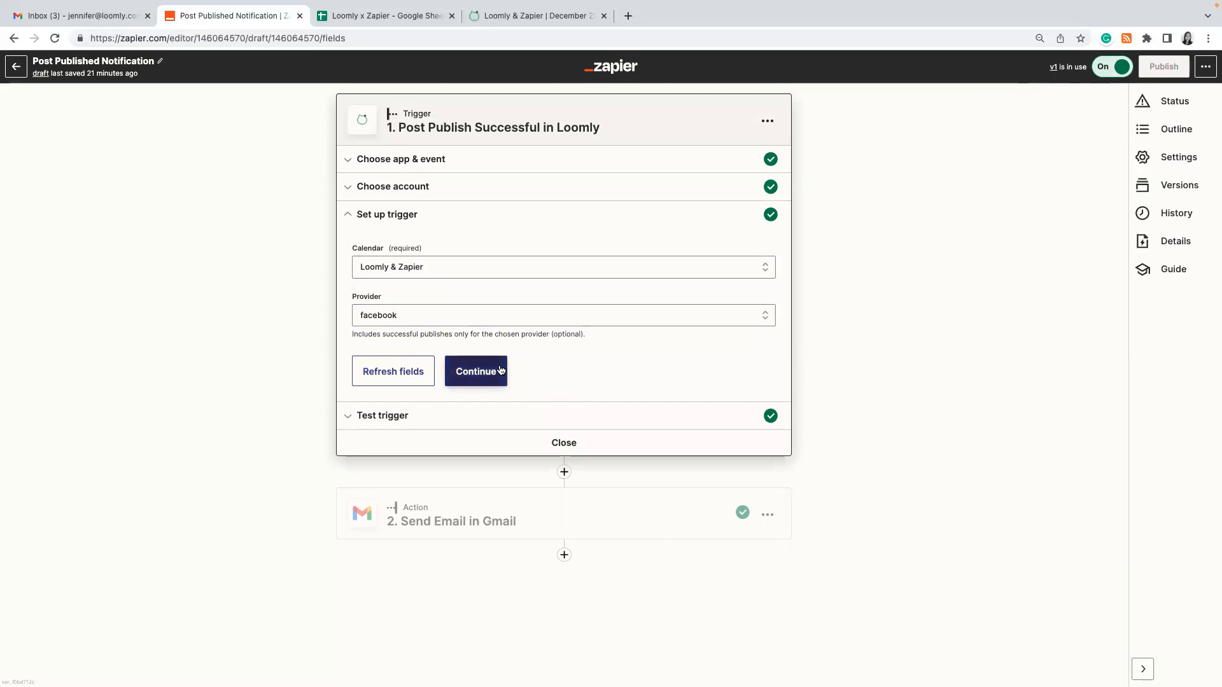
left_click(476, 372)
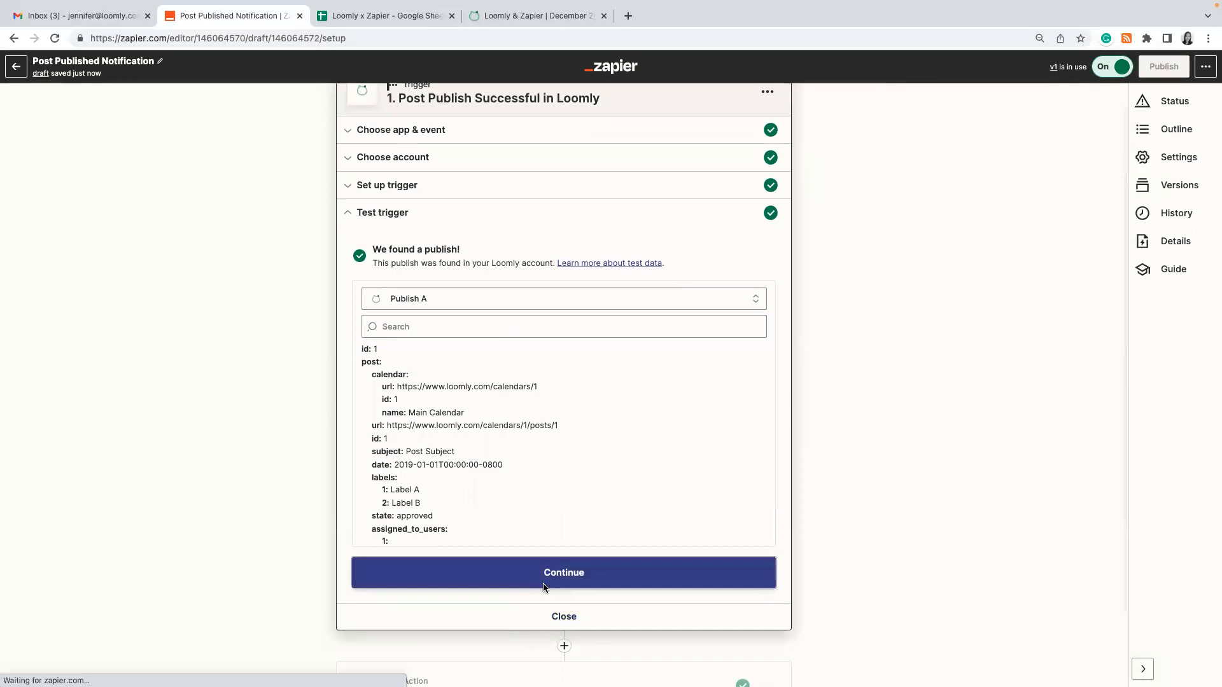
left_click(563, 573)
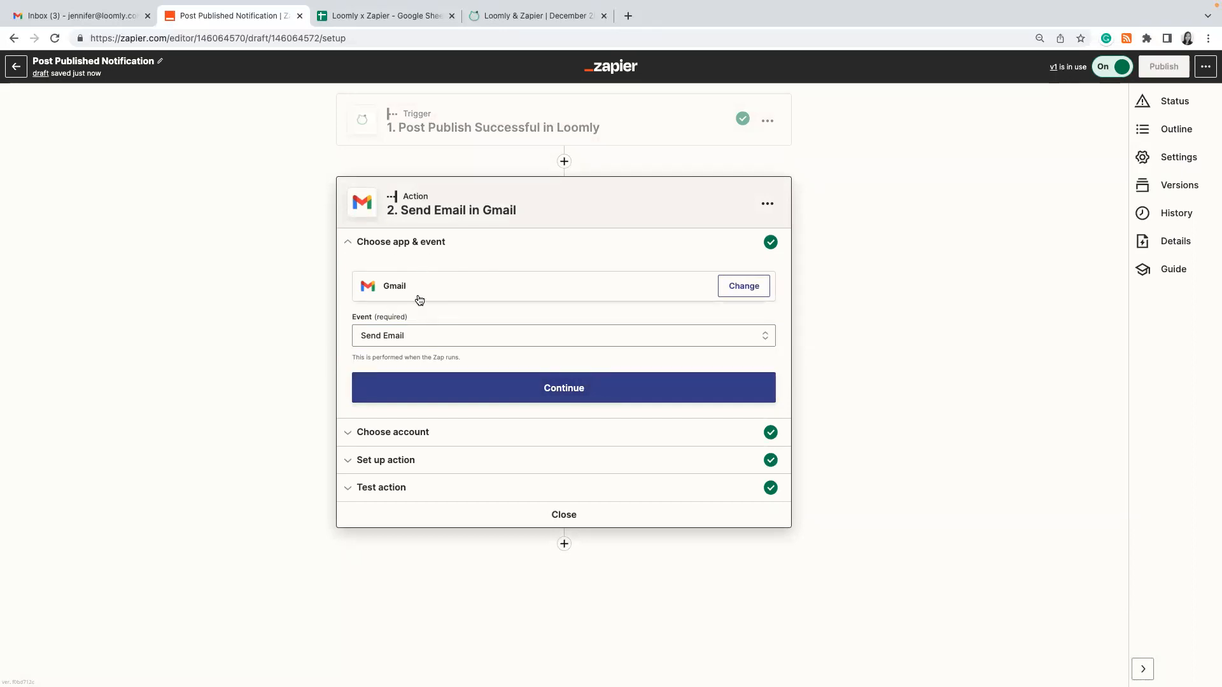
- Keep Gmail as the app, Send Email as the event, and the connected account
left_click(741, 285)
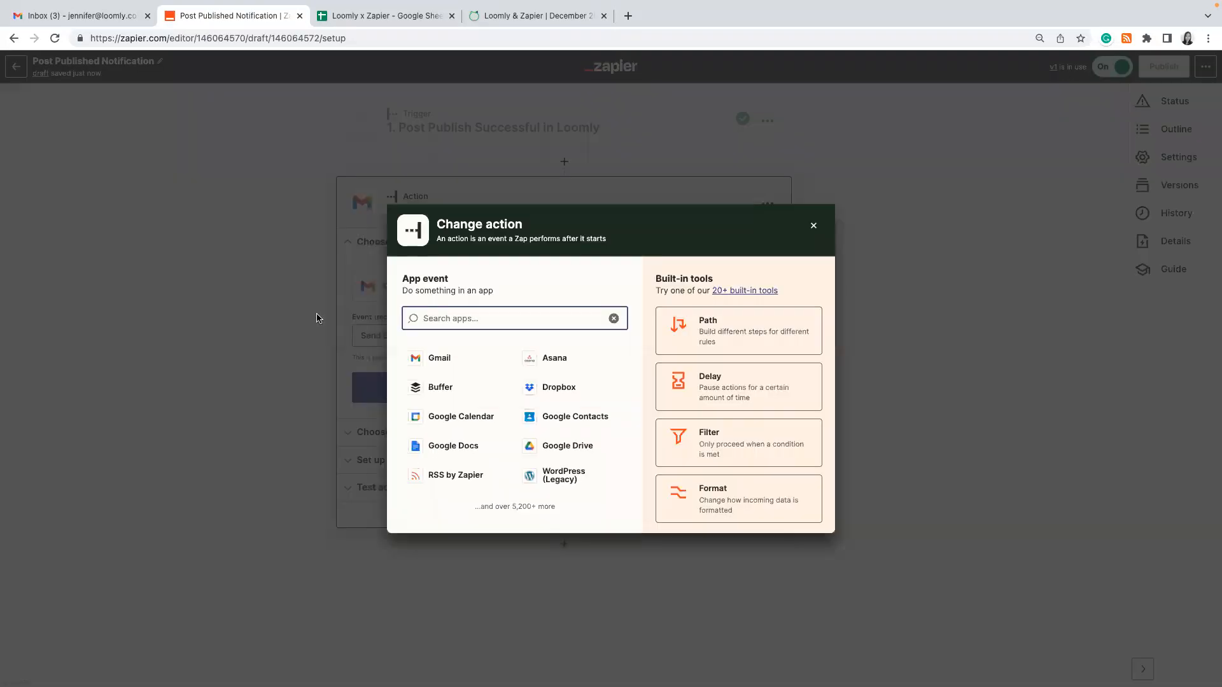
left_click(813, 226)
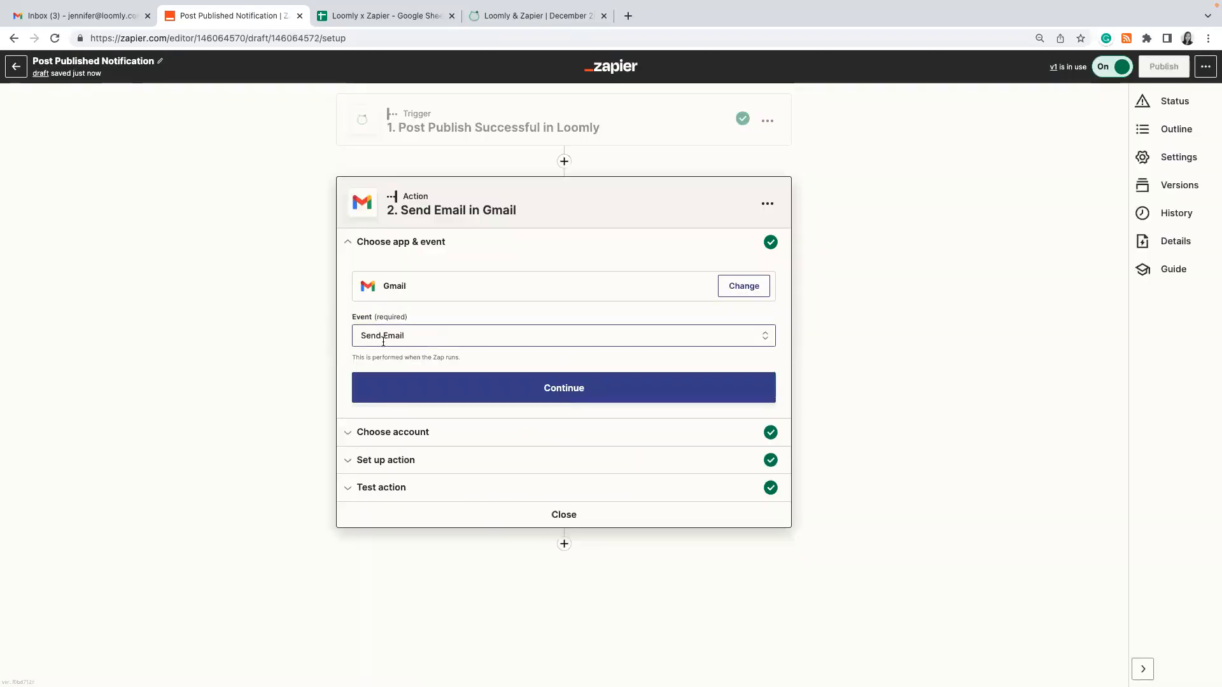
left_click(563, 388)
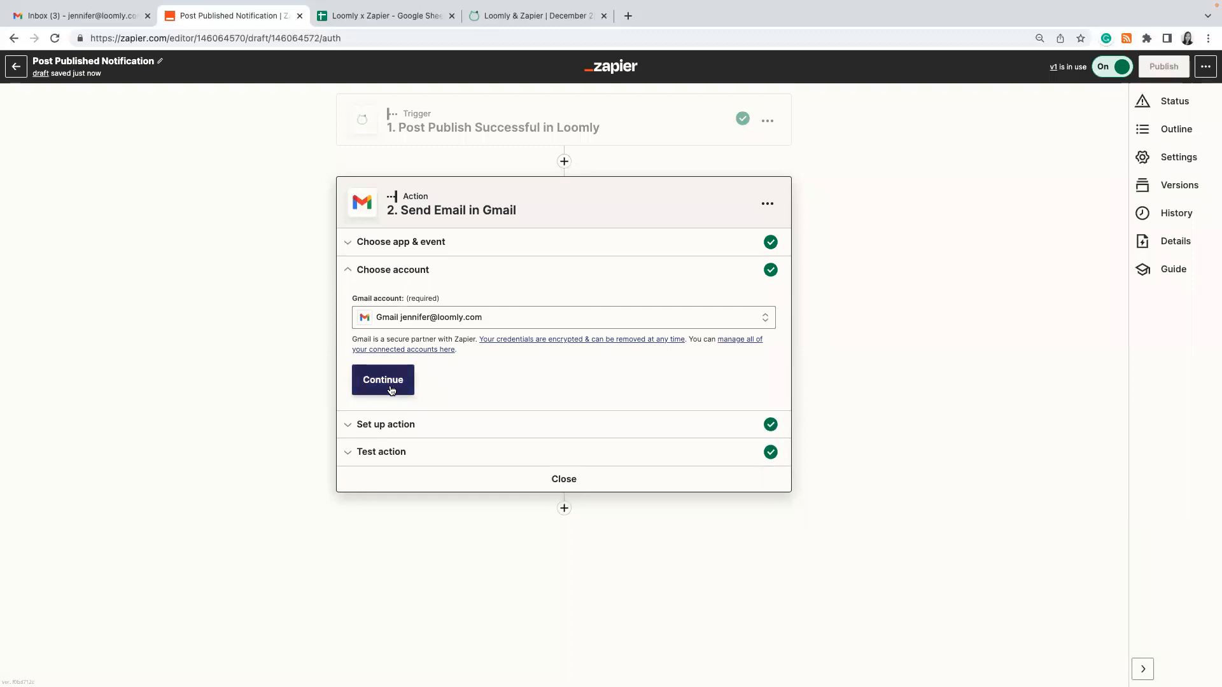
left_click(383, 379)
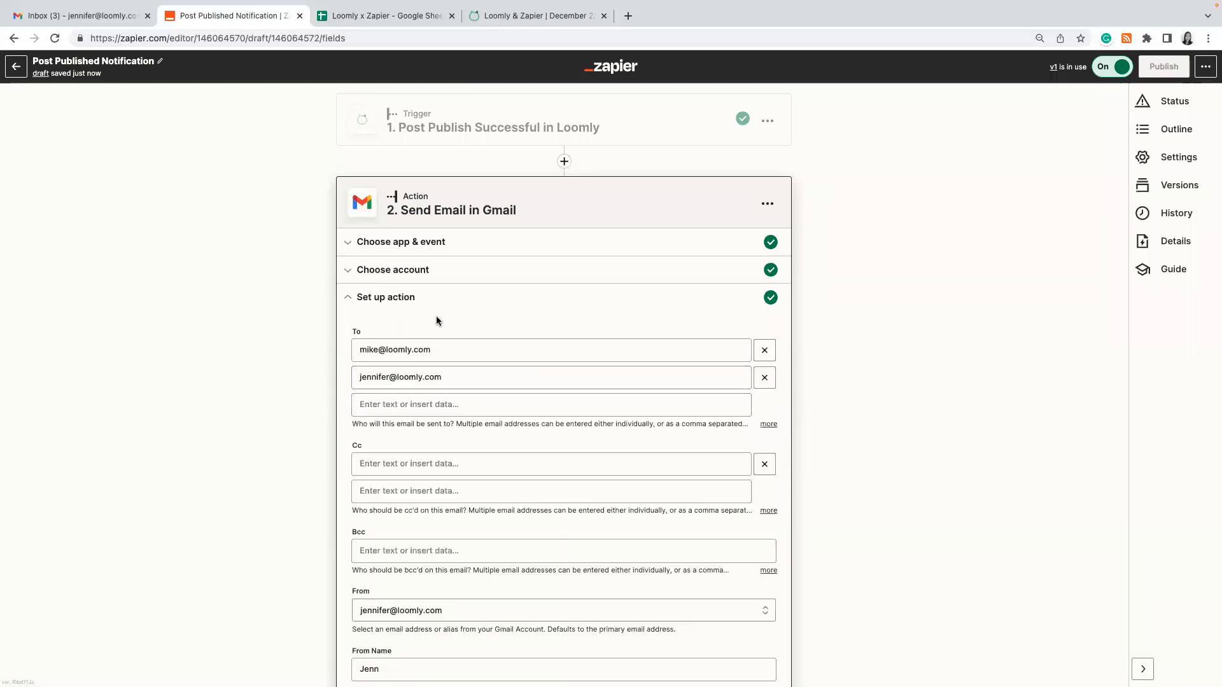
- Review the email's recipients, sender, subject and Loomly-mapped body fields
scroll("down", 3)
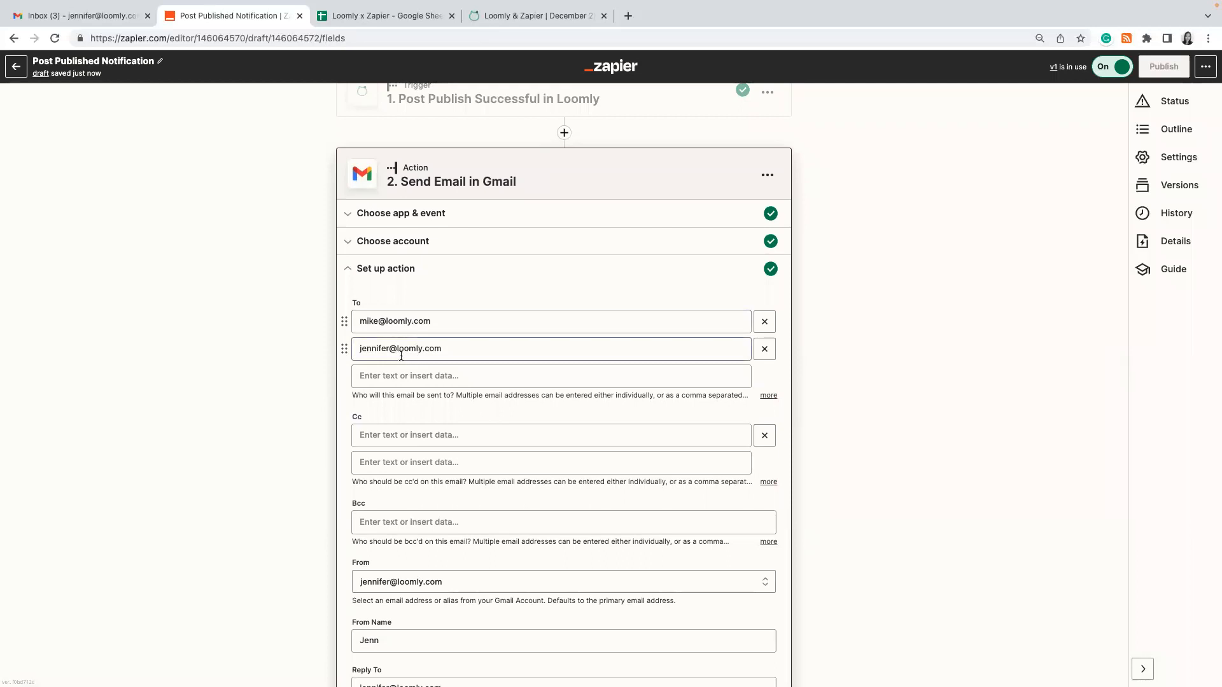
scroll("down", 3)
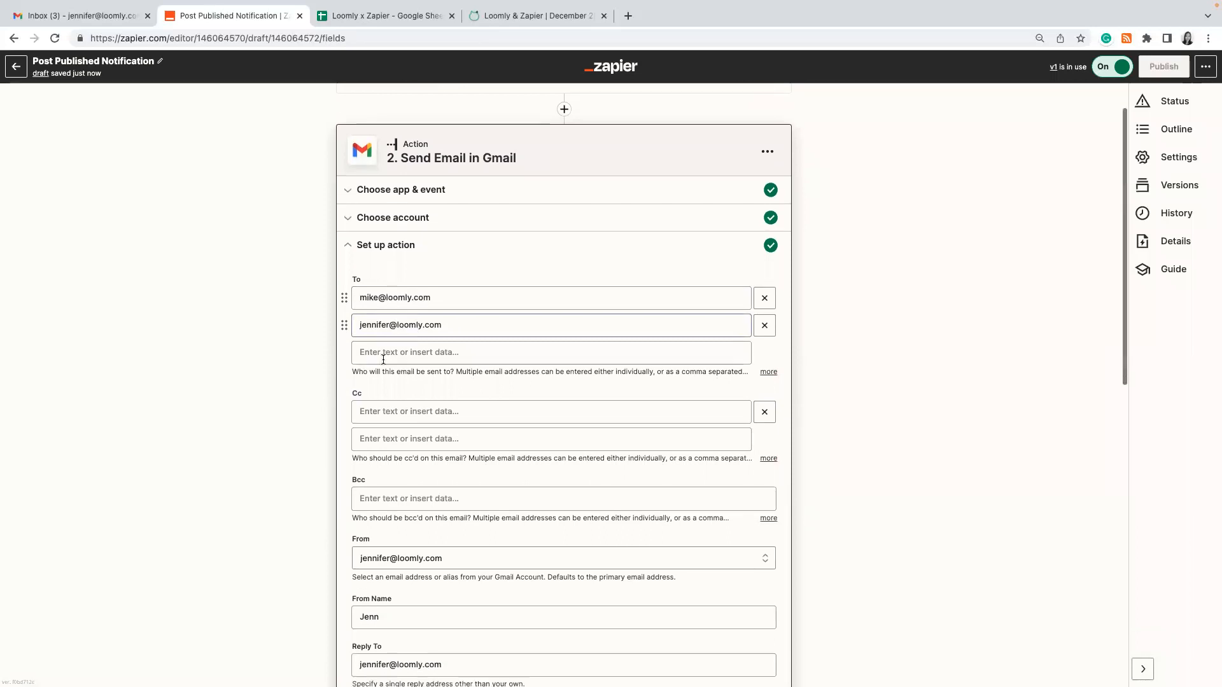
scroll("down", 3)
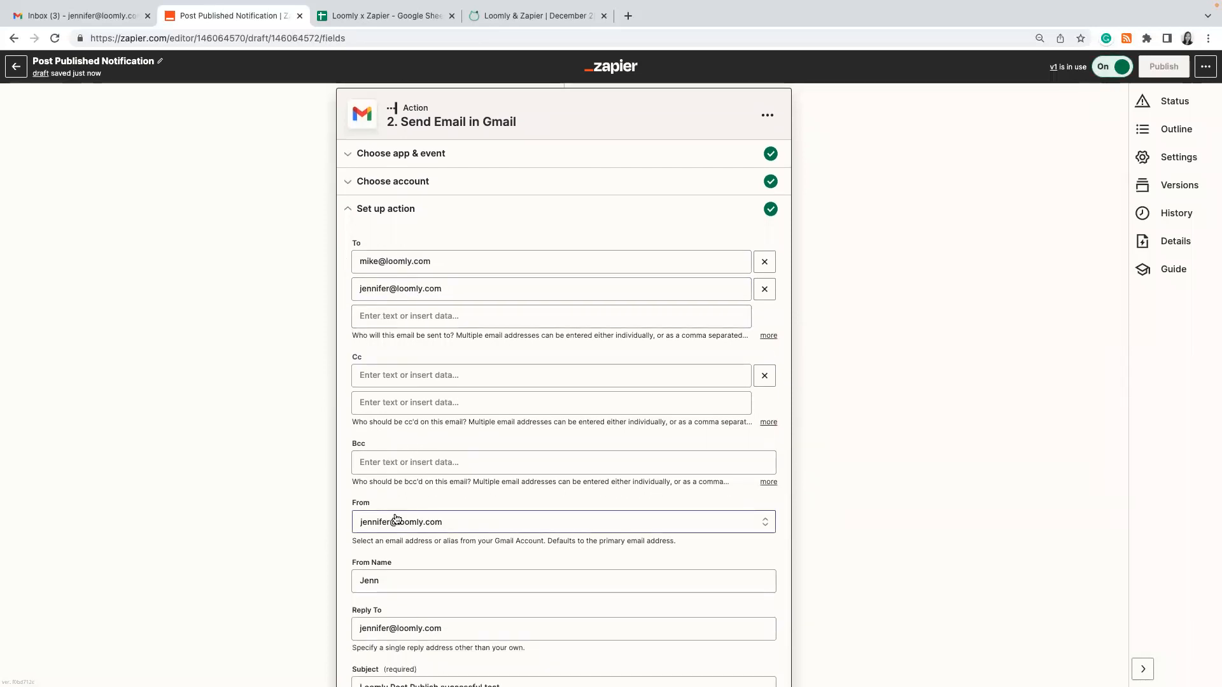
scroll("down", 3)
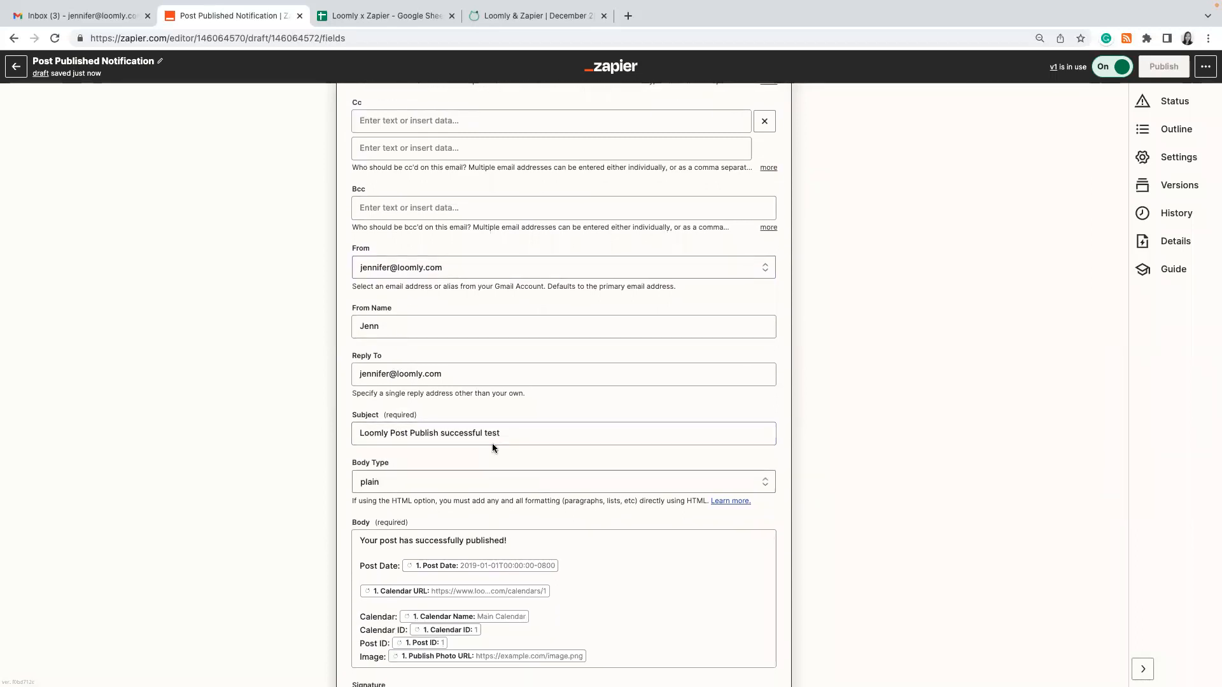
scroll("down", 3)
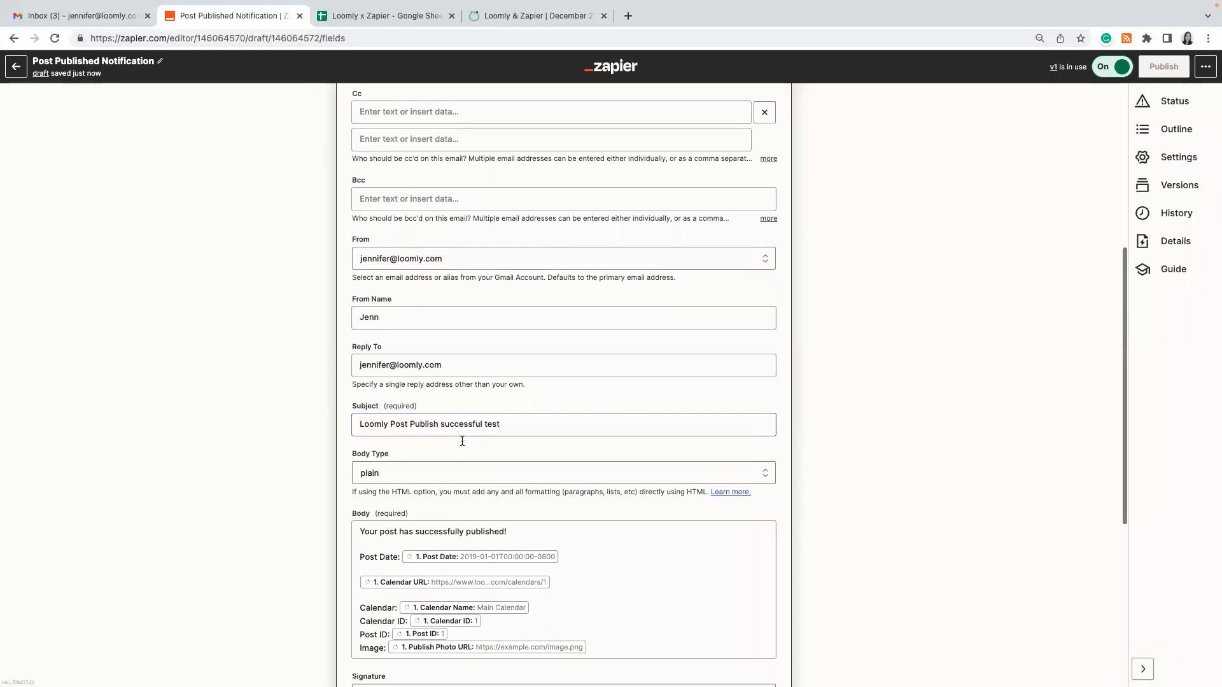
scroll("down", 3)
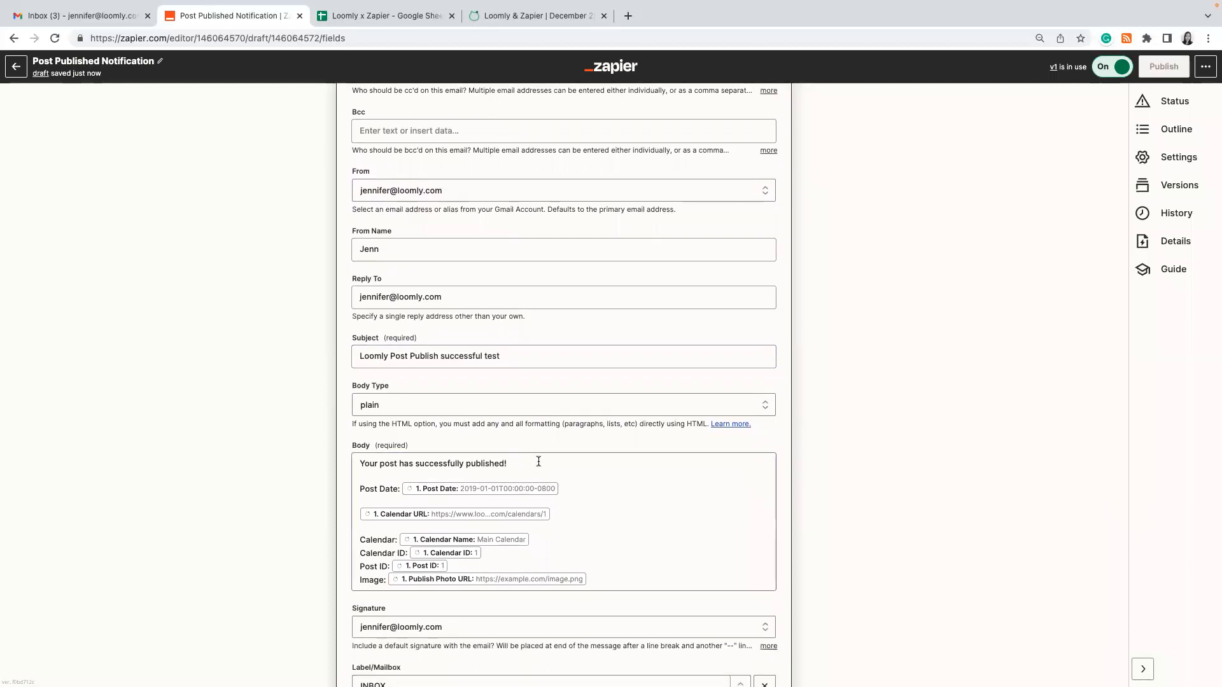
mouse_move(580, 488)
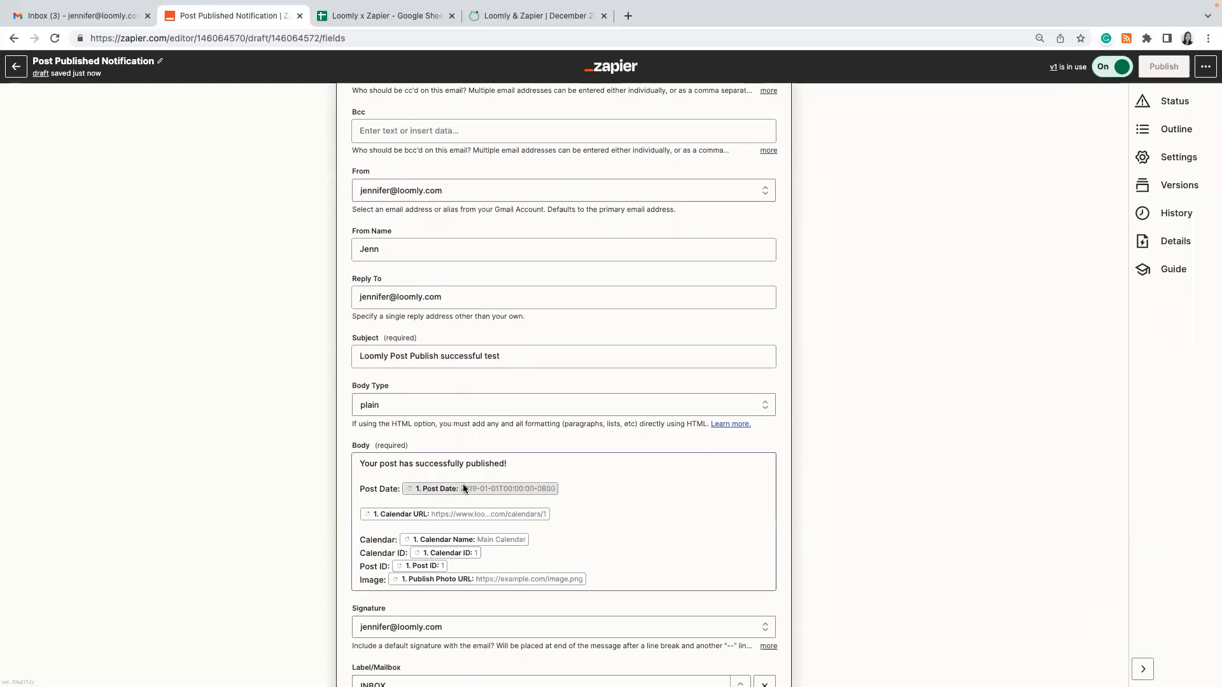
scroll("down", 3)
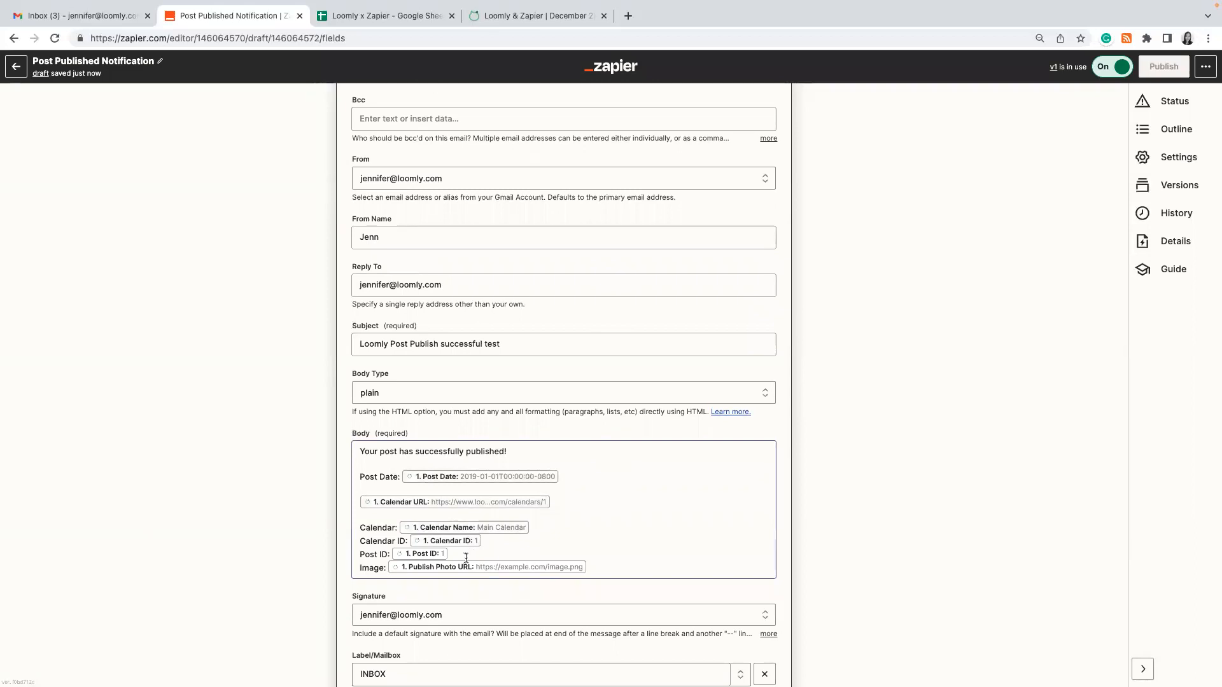
scroll("down", 3)
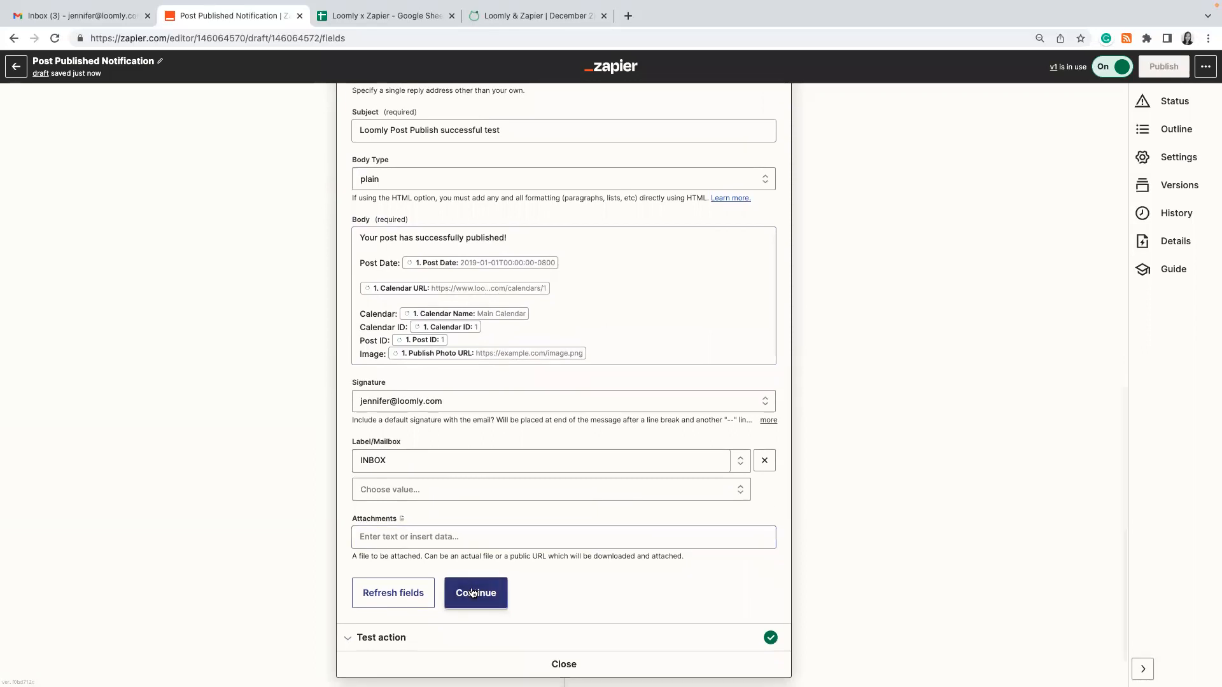
- Finish the Gmail email settings to show the test step with a sample sent email
left_click(476, 593)
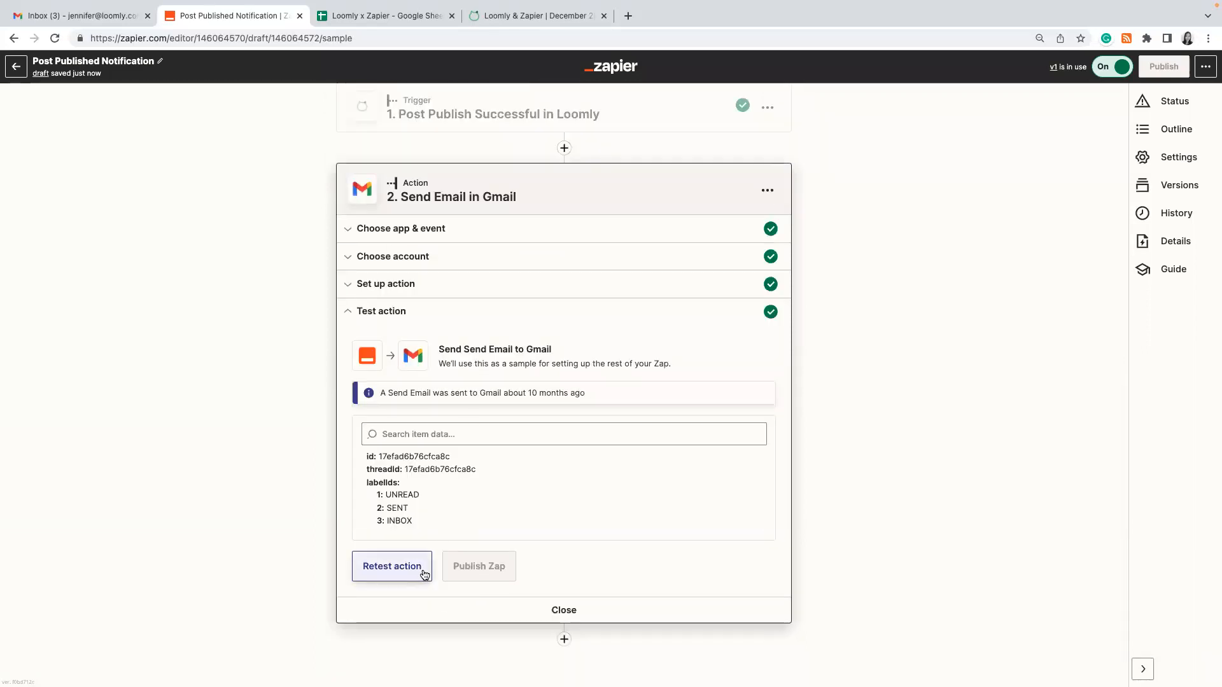
mouse_move(393, 567)
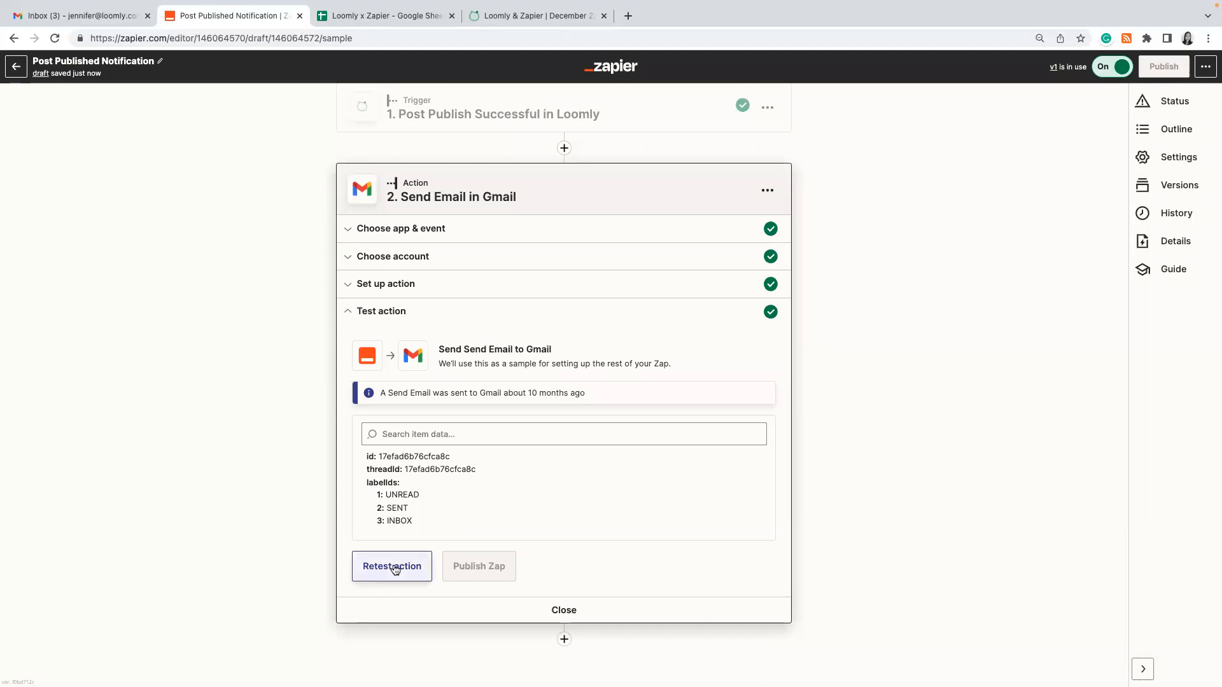
mouse_move(250, 147)
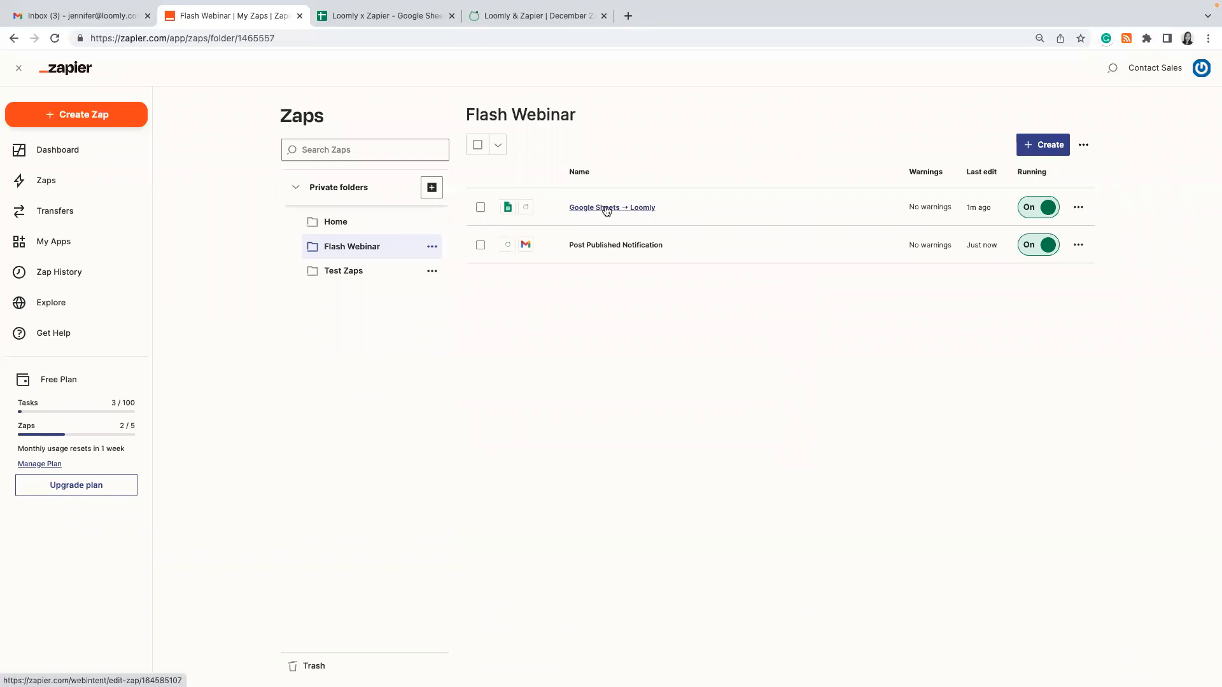
- Open the 'Google Sheets → Loomly' zap from the Flash Webinar list
left_click(611, 208)
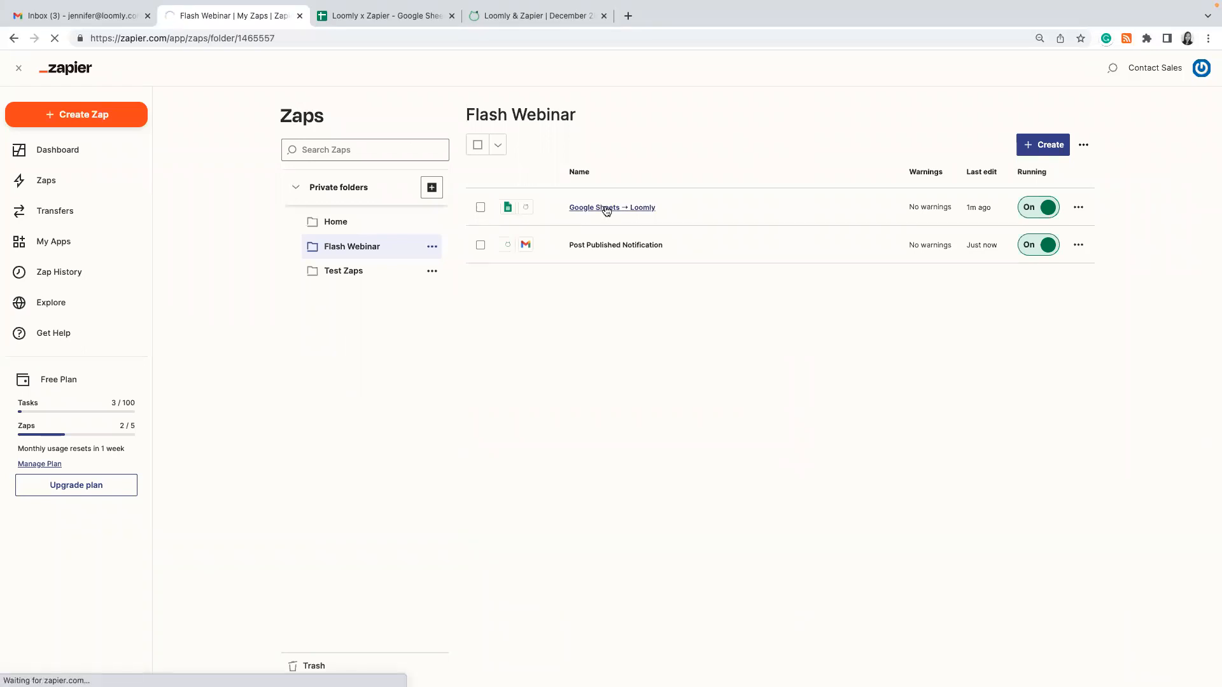
- Expand the New Spreadsheet Row trigger watching Sheet1 of Loomly x Zapier
left_click(611, 208)
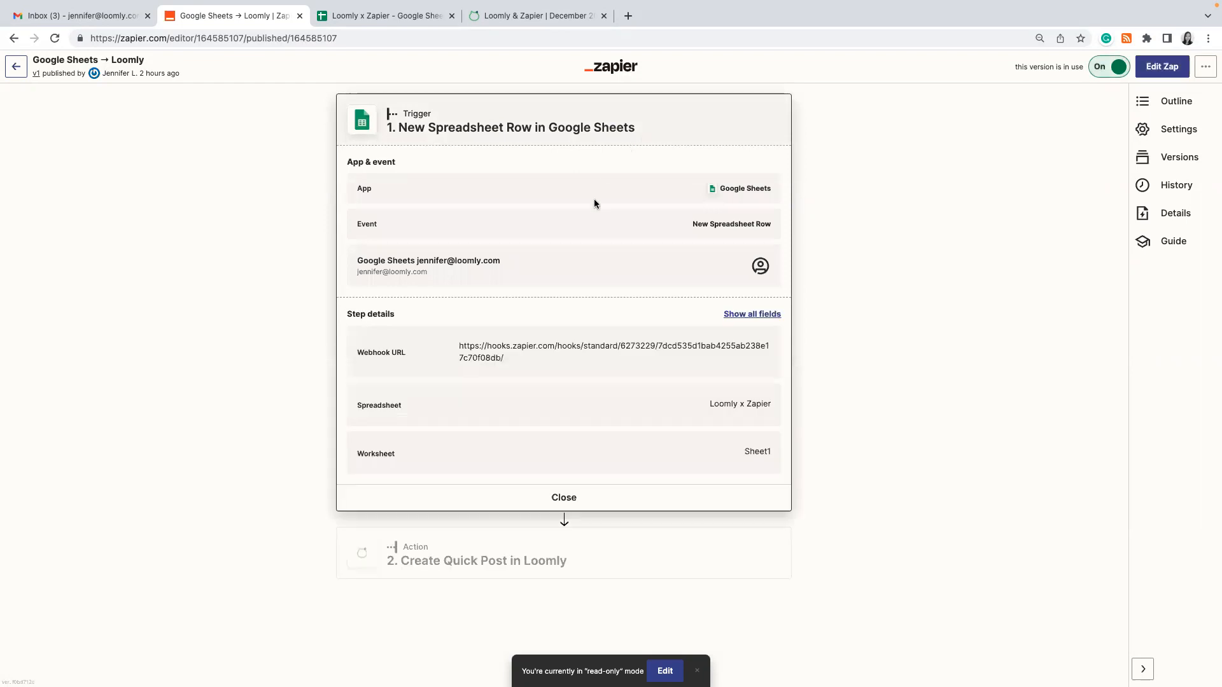
mouse_move(687, 227)
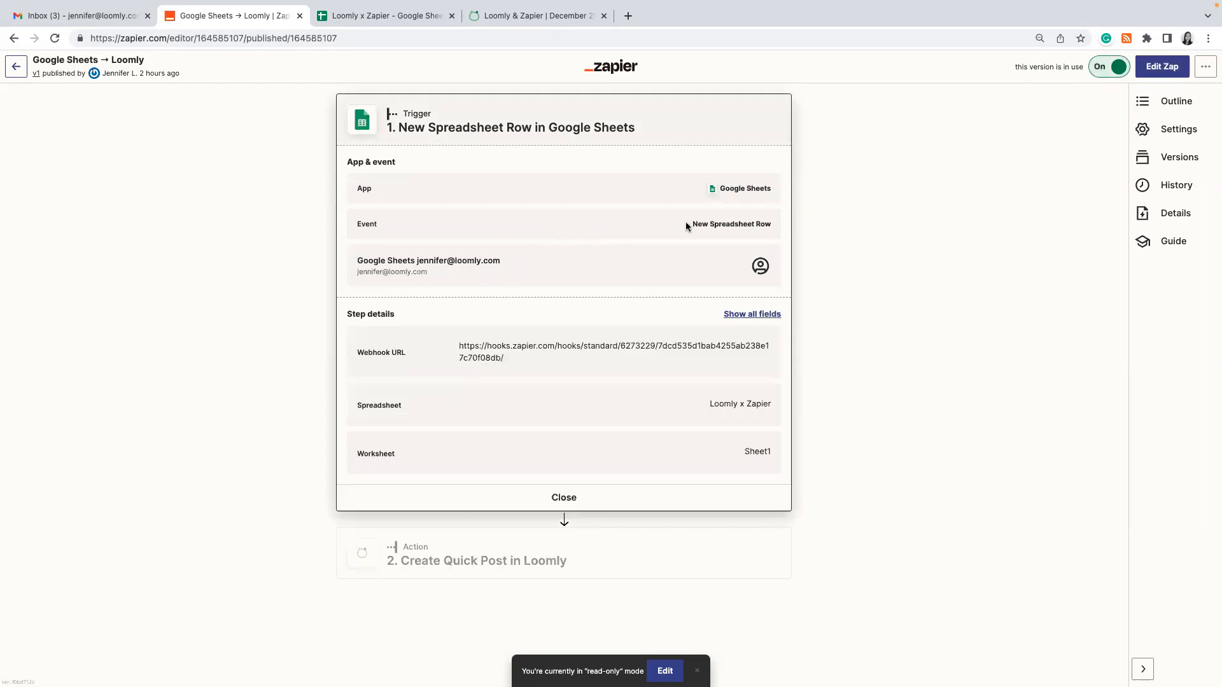
mouse_move(721, 236)
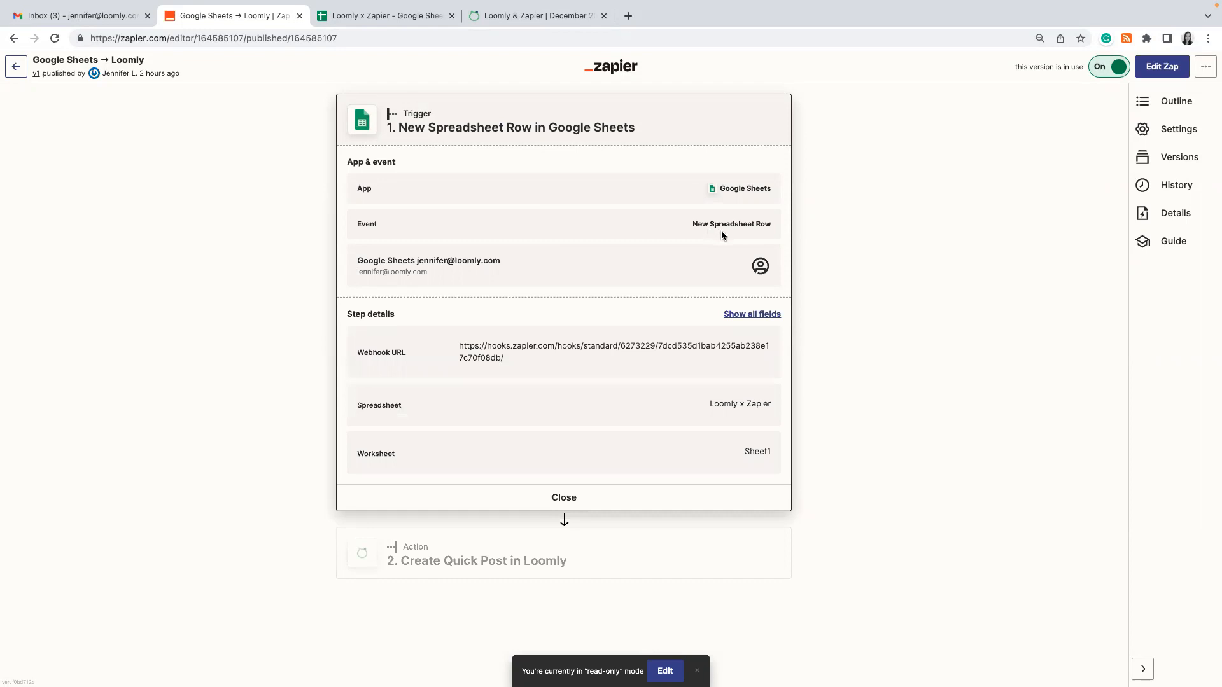
mouse_move(504, 272)
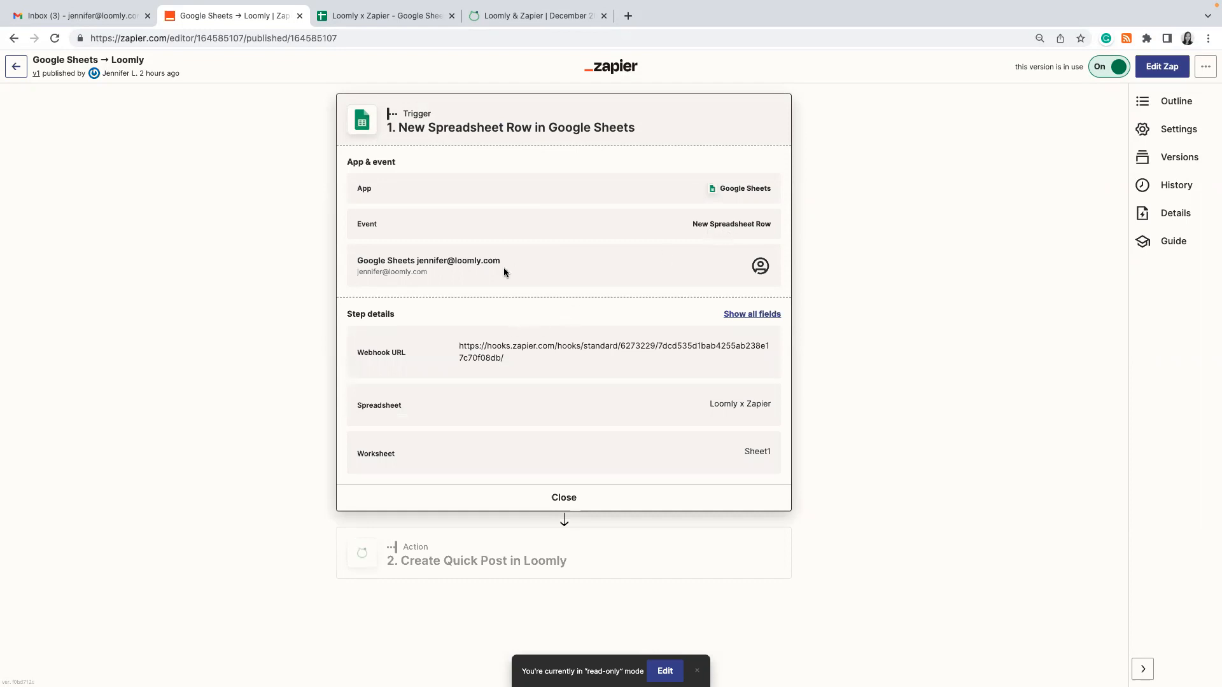
mouse_move(522, 412)
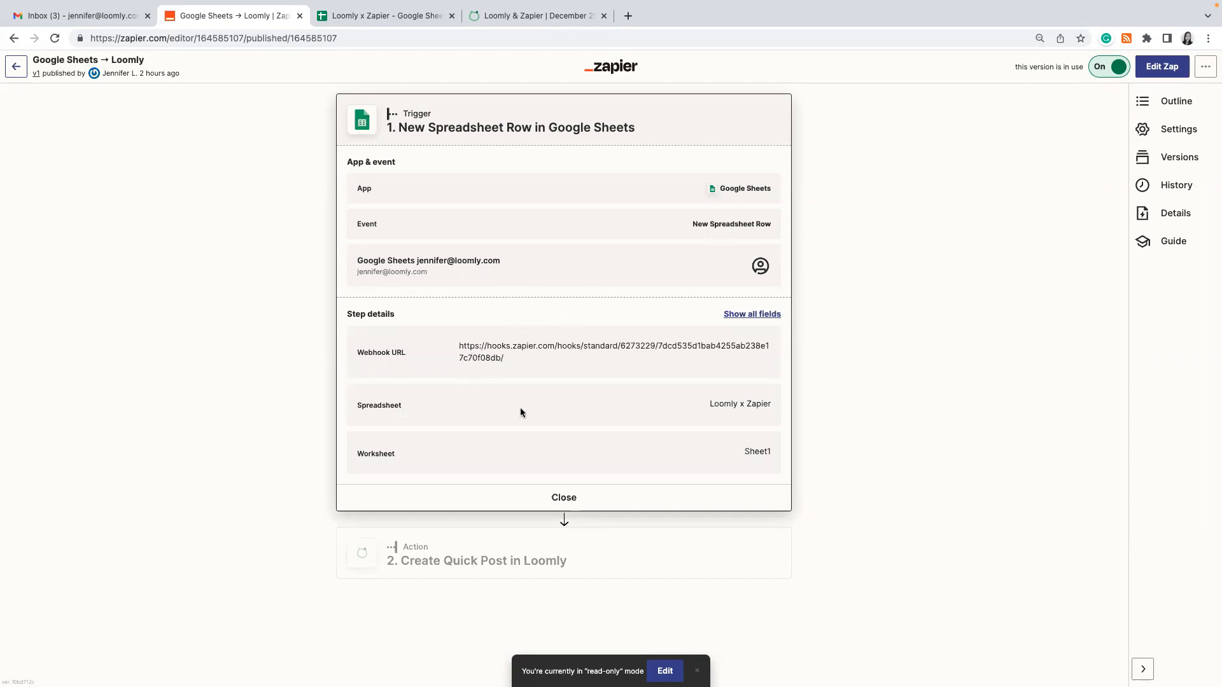
mouse_move(536, 362)
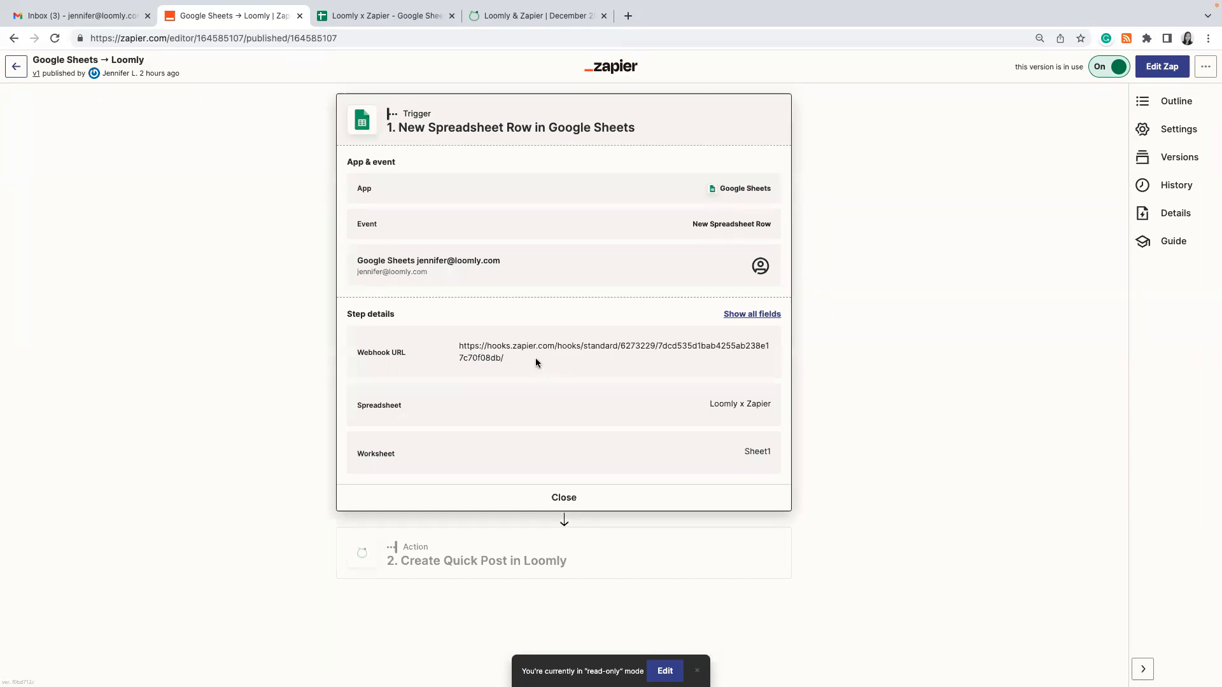
mouse_move(499, 406)
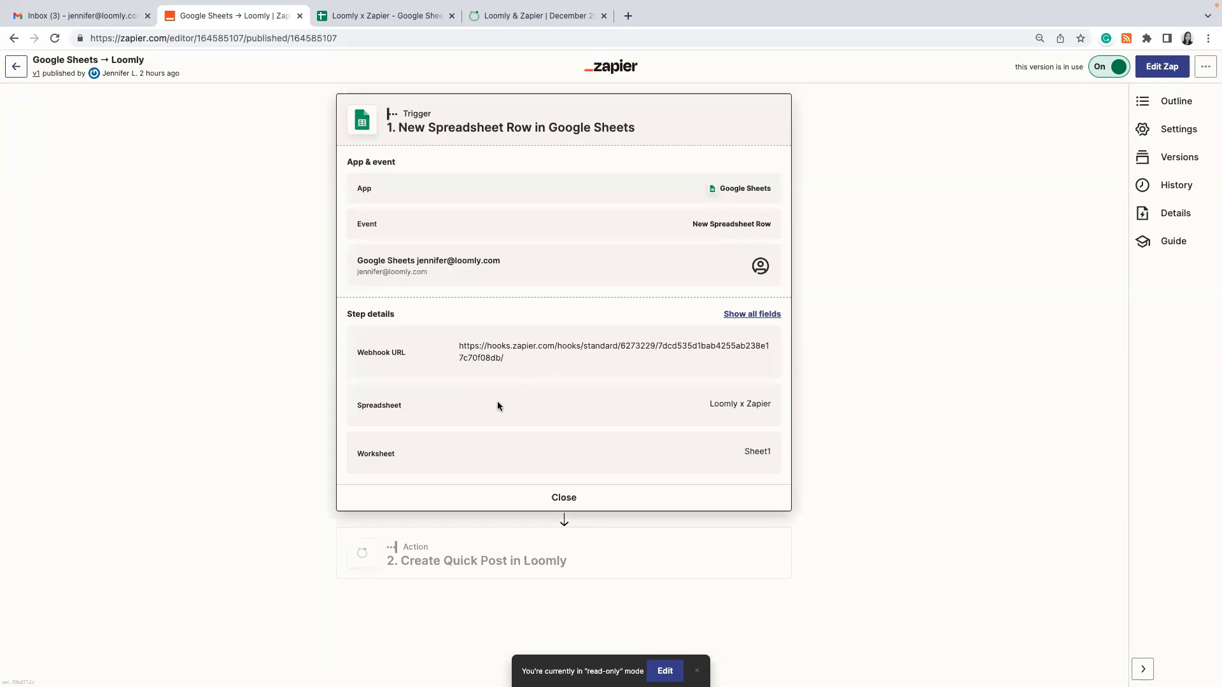
mouse_move(575, 480)
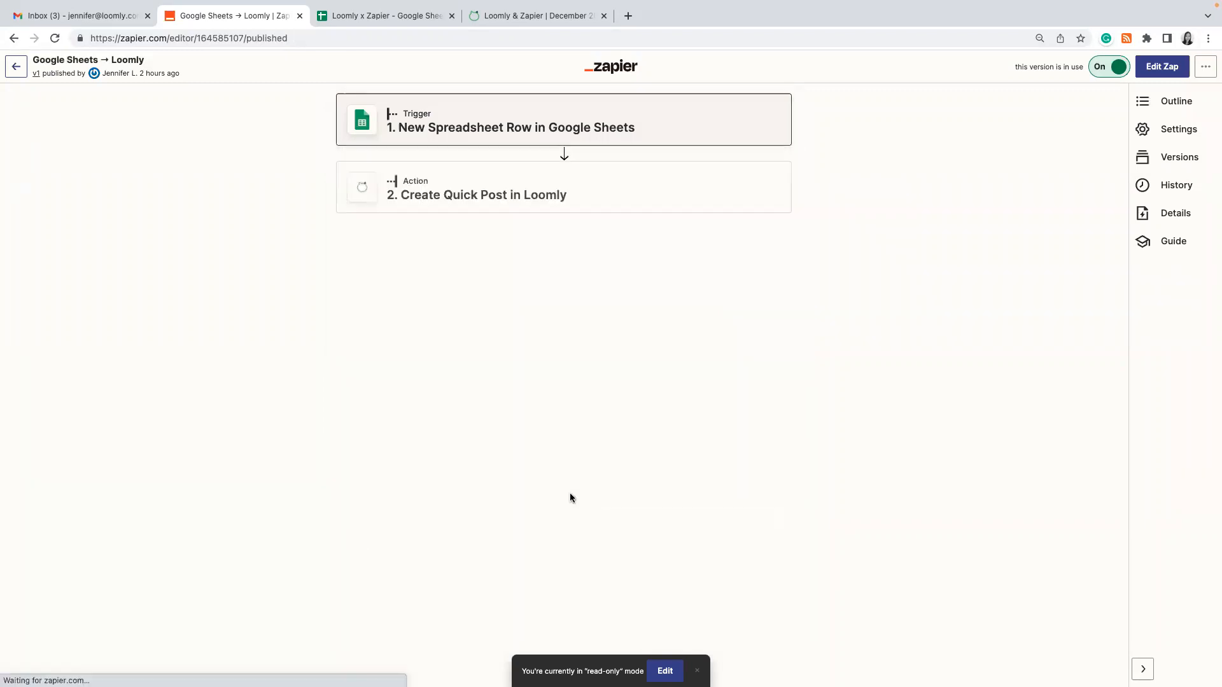
- Inspect the Create Quick Post action mapping sheet Date, Subject and Copy for Facebook, Twitter, LinkedIn
left_click(476, 195)
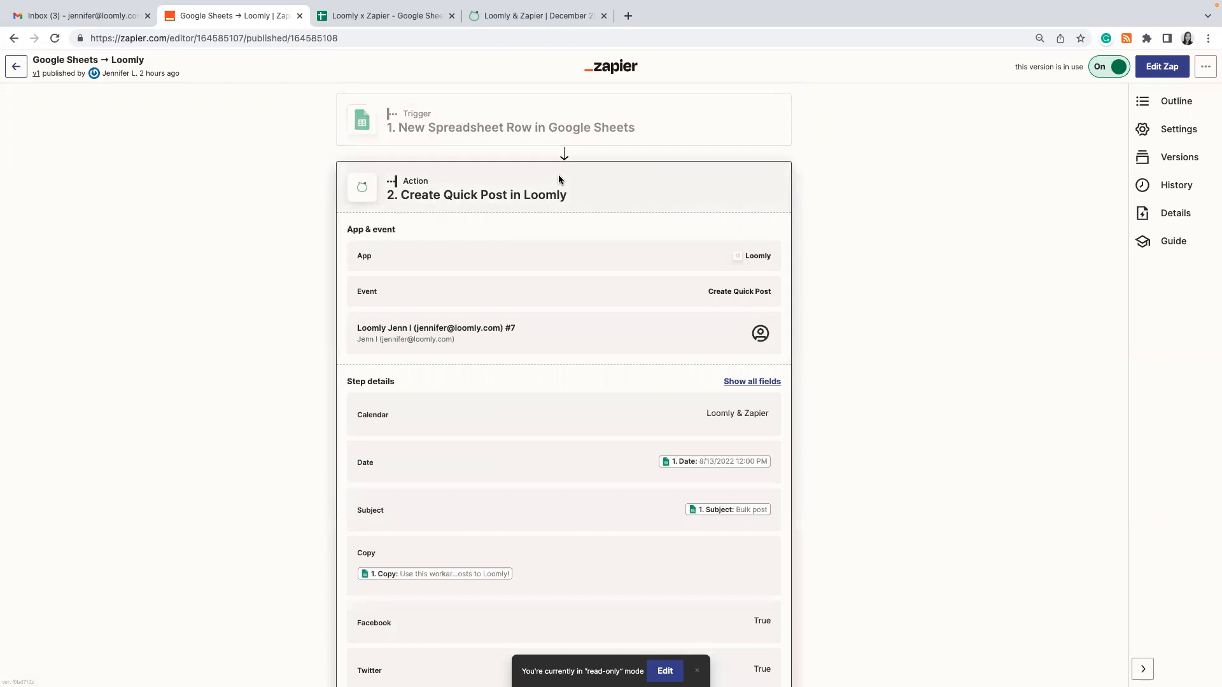
mouse_move(701, 285)
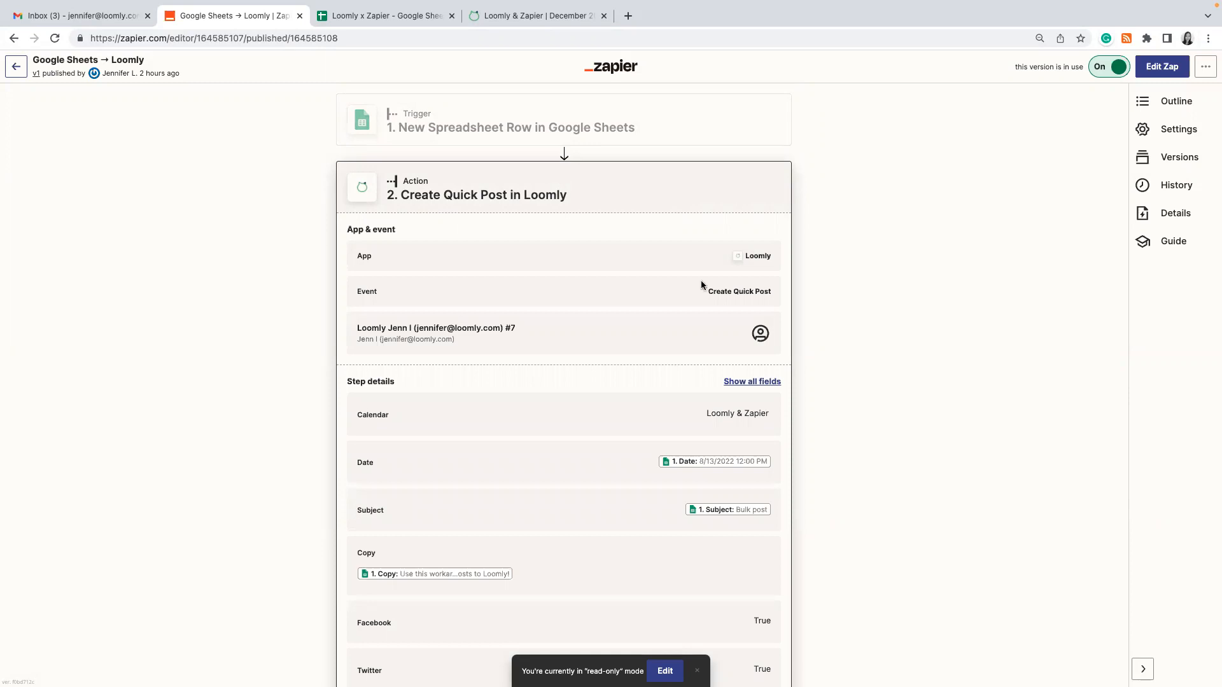
mouse_move(614, 323)
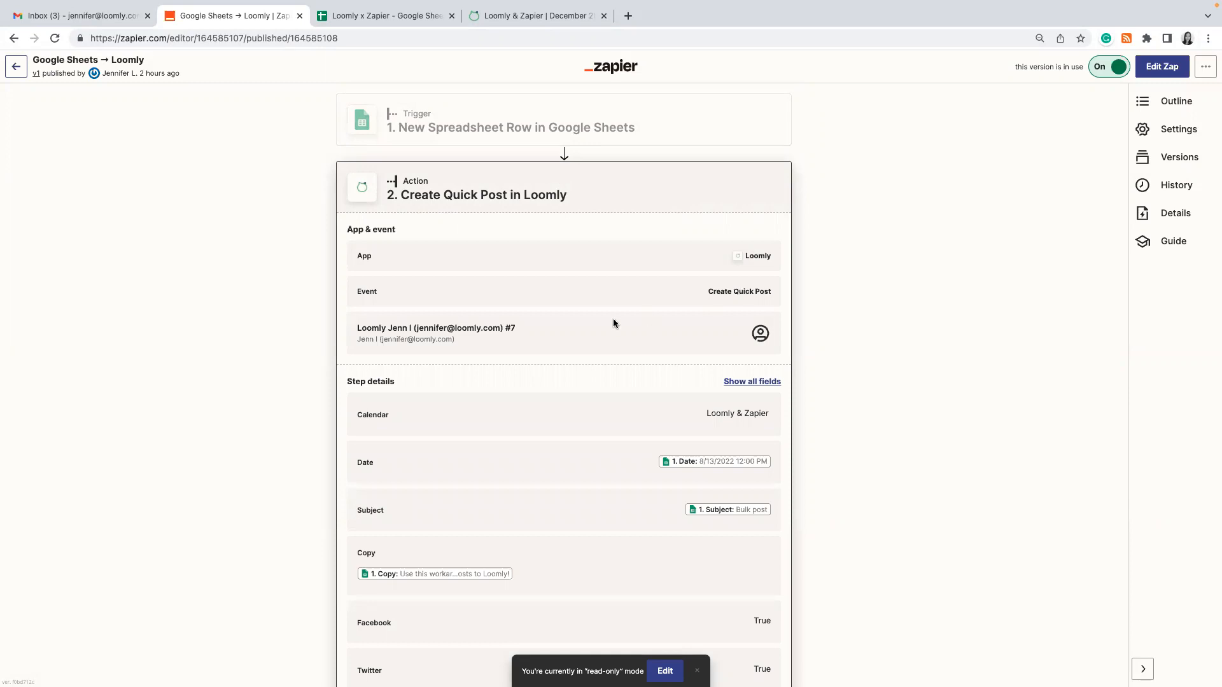
scroll("down", 3)
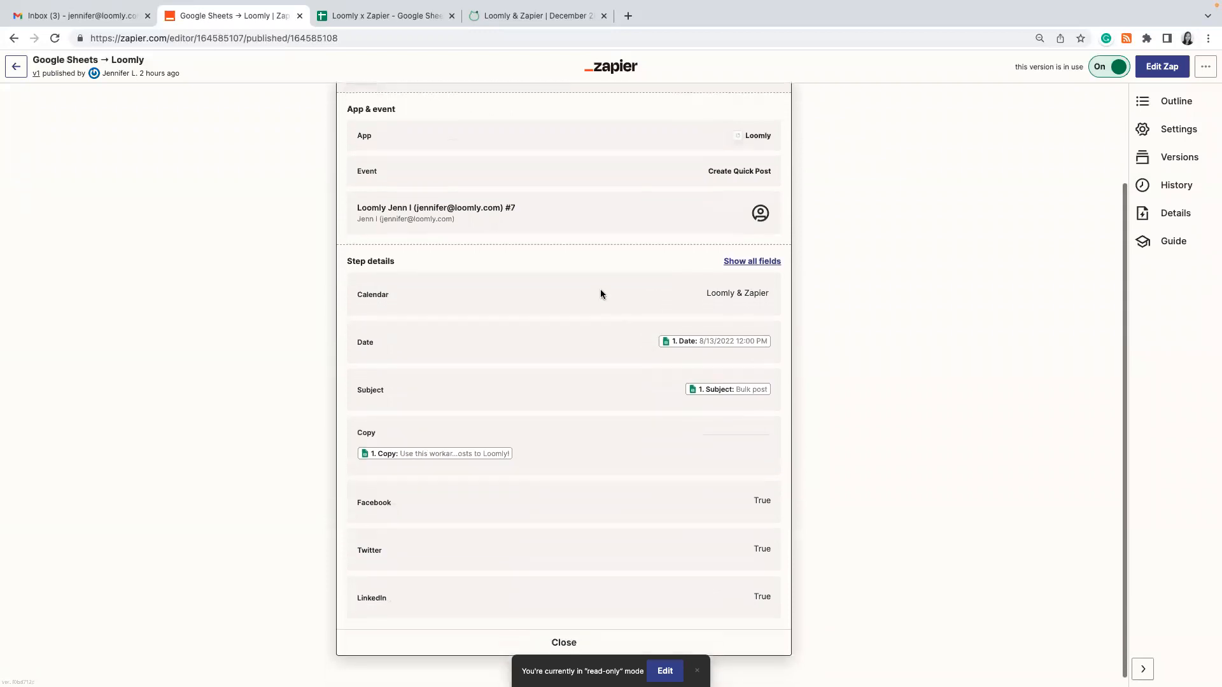
mouse_move(599, 532)
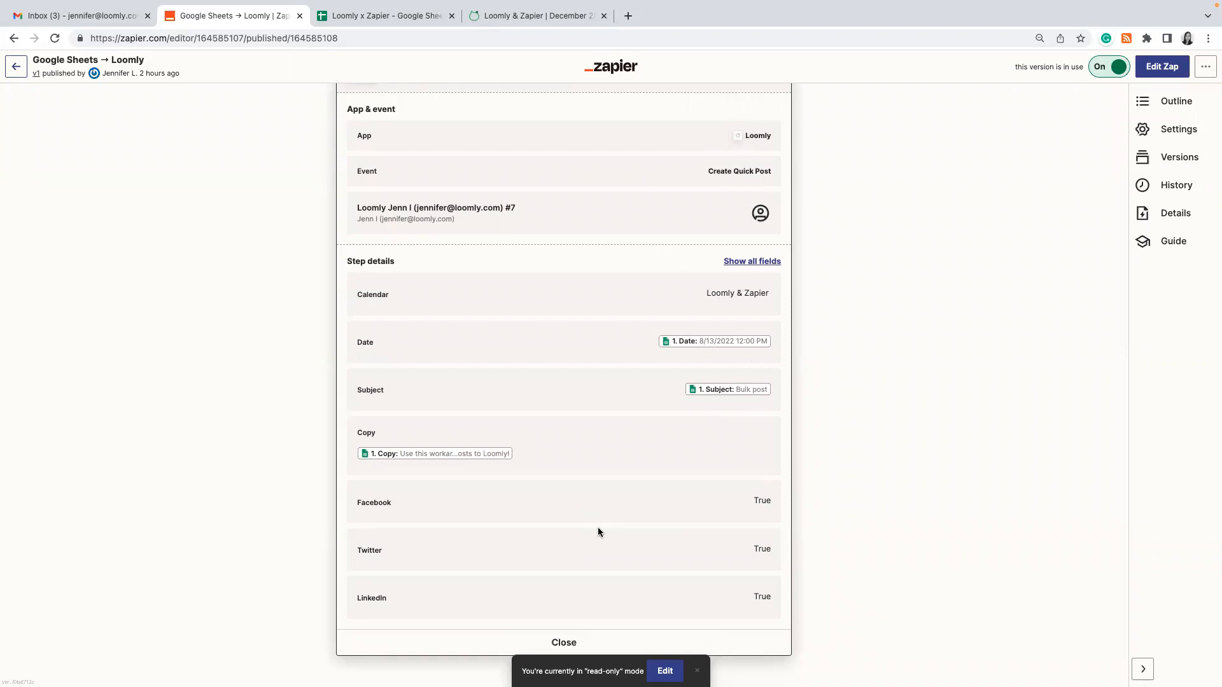
mouse_move(514, 448)
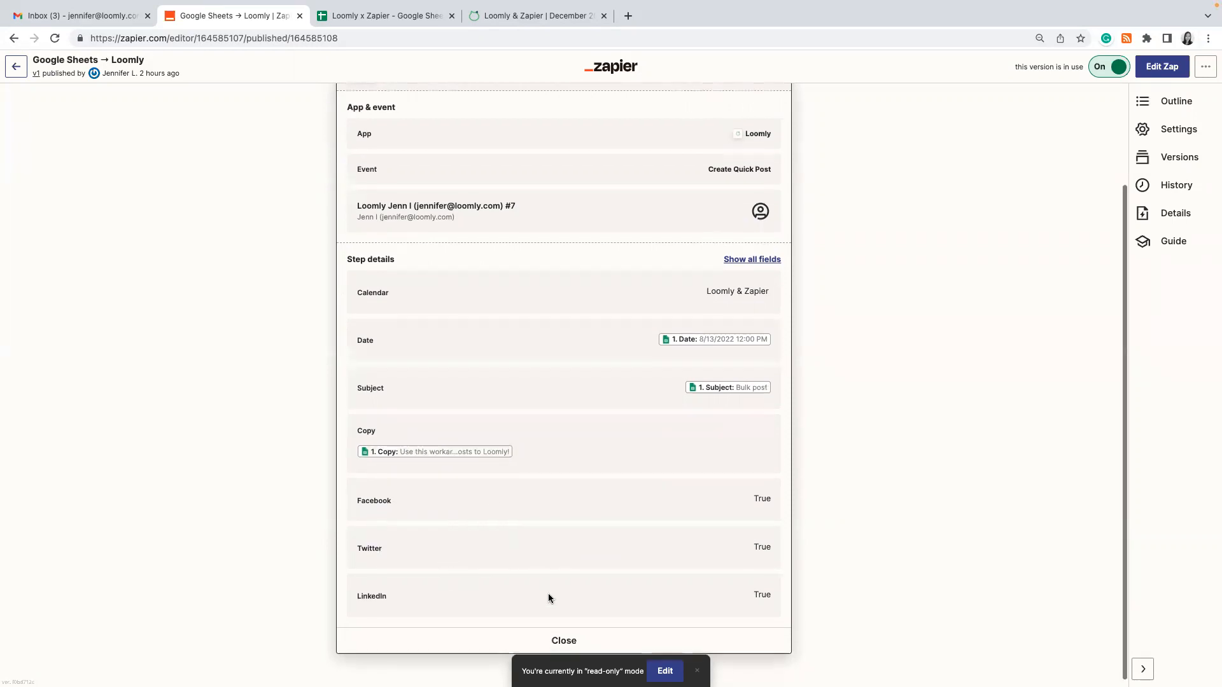
scroll("down", 3)
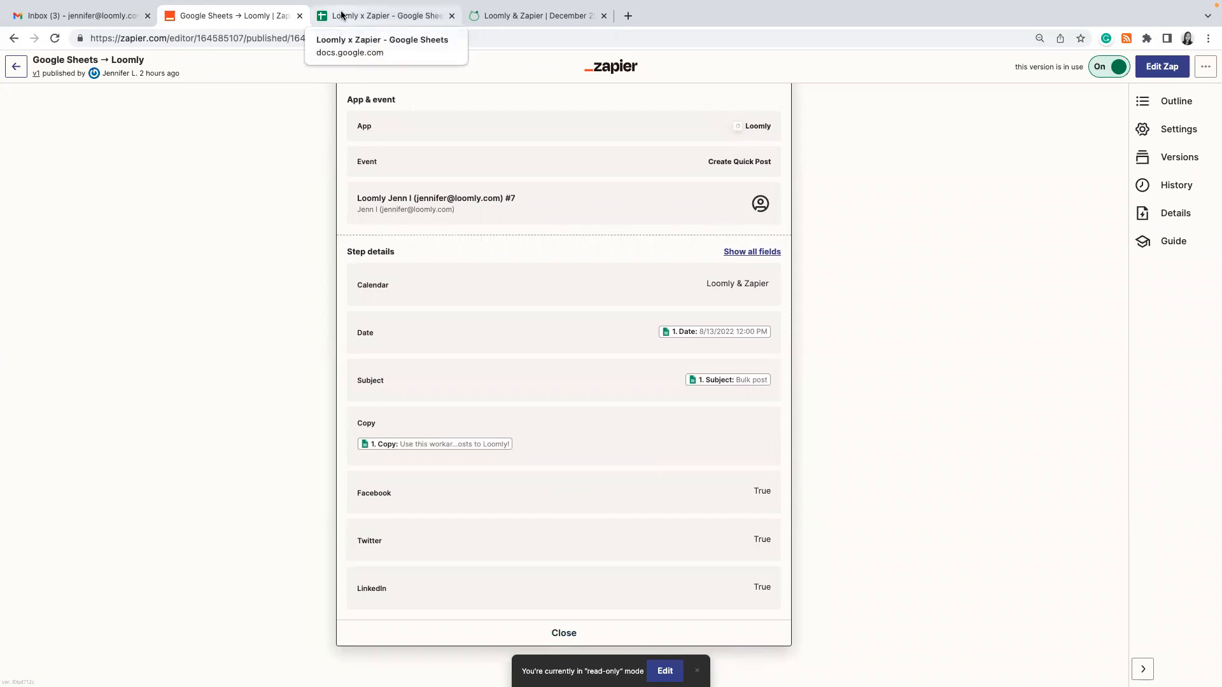
- Switch to the Loomly x Zapier spreadsheet showing the Bulk post and NYE rows
left_click(383, 15)
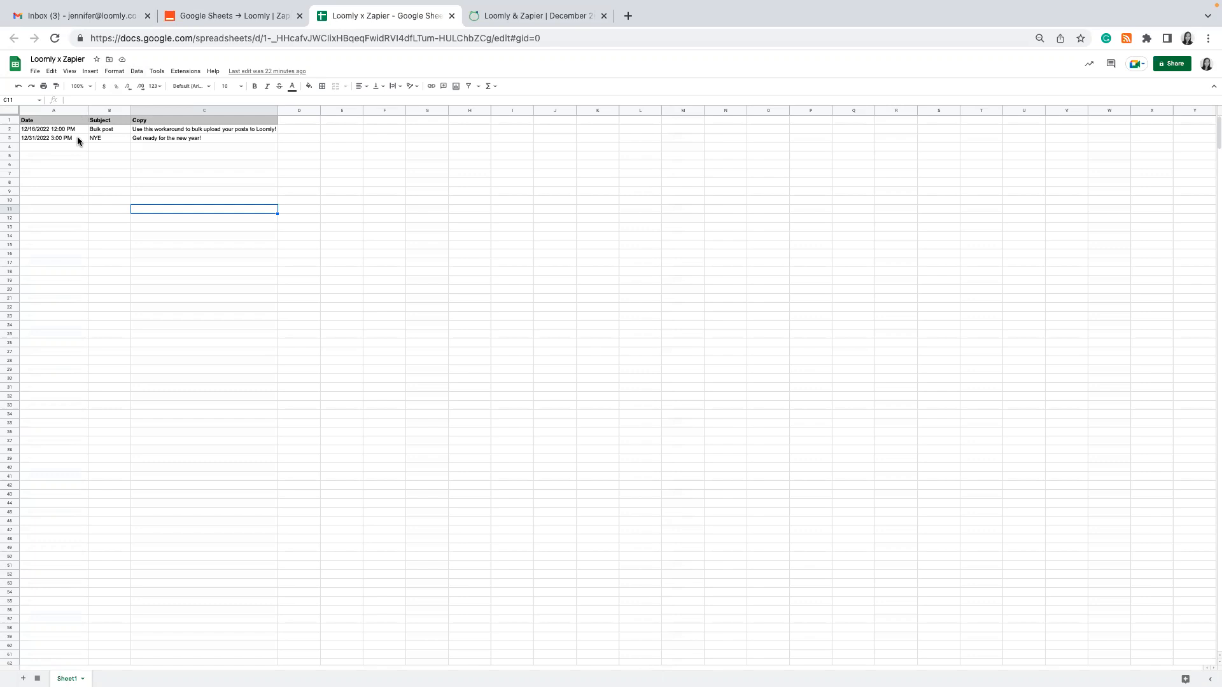
mouse_move(62, 129)
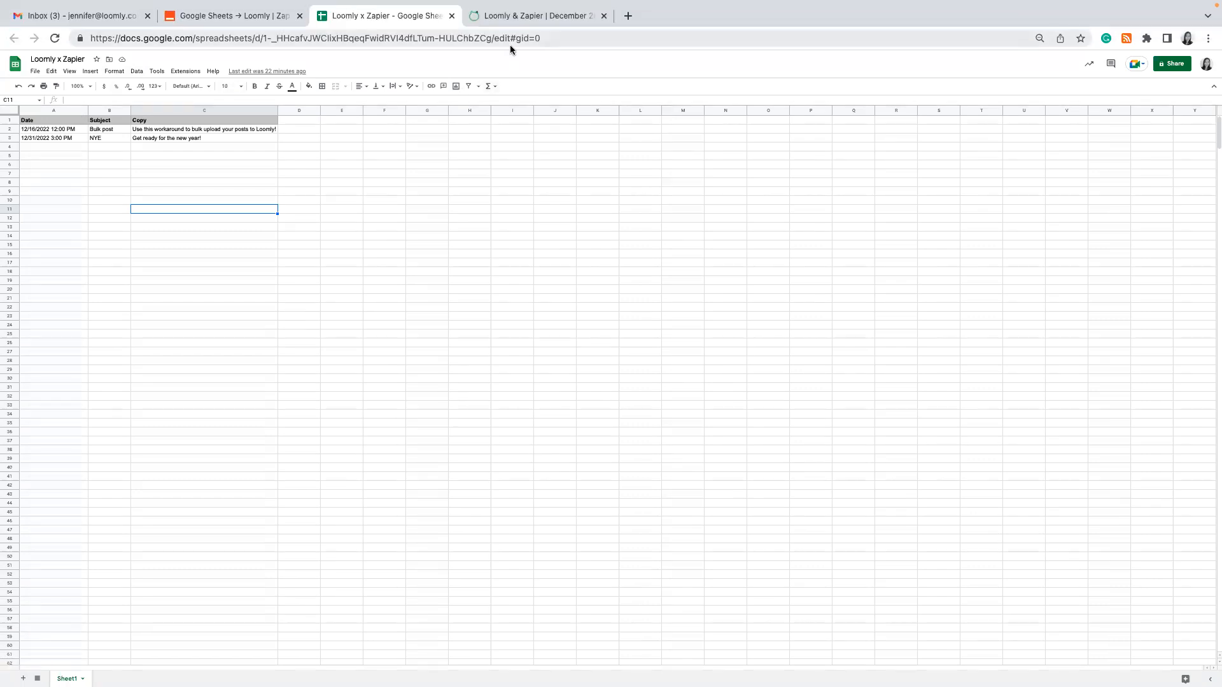
- Switch to the Loomly December 2022 calendar to see the Bulk post and NYE drafts
left_click(538, 15)
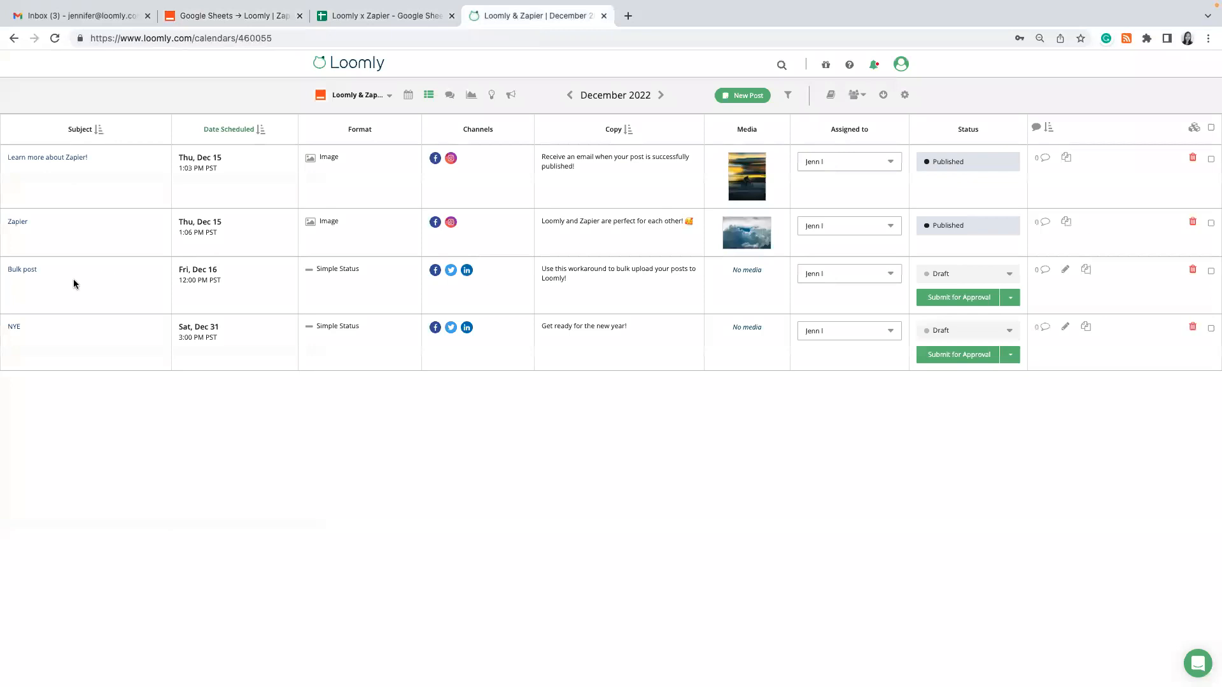
mouse_move(33, 284)
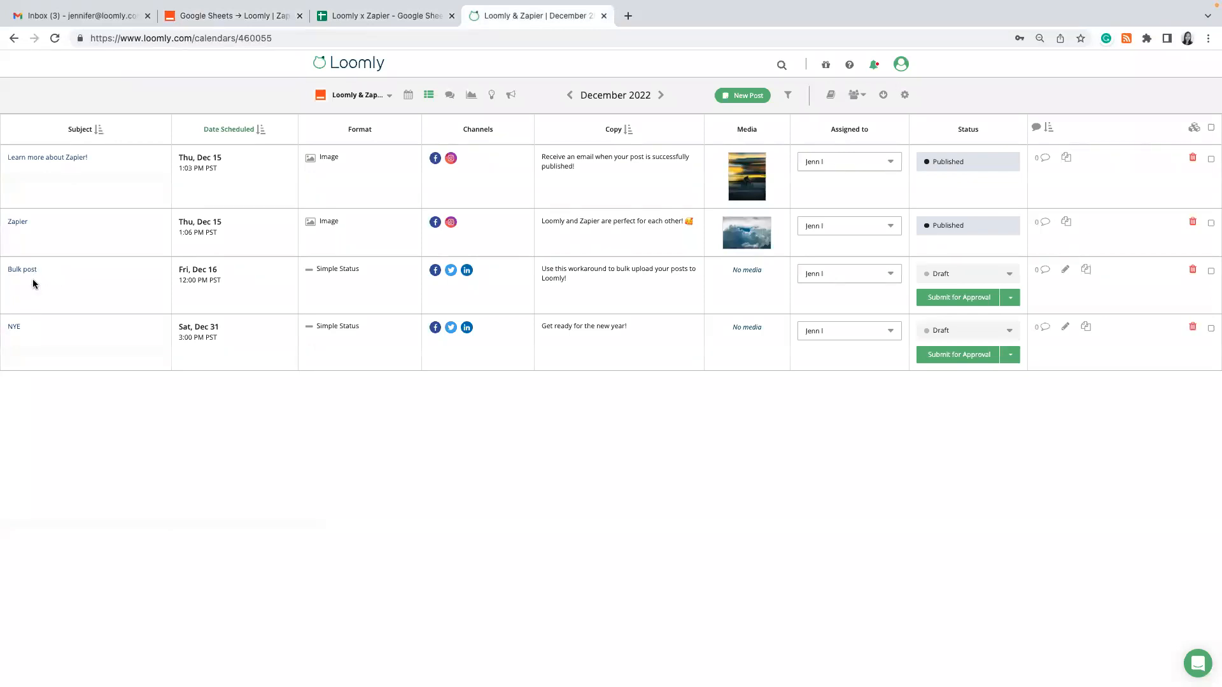
mouse_move(18, 334)
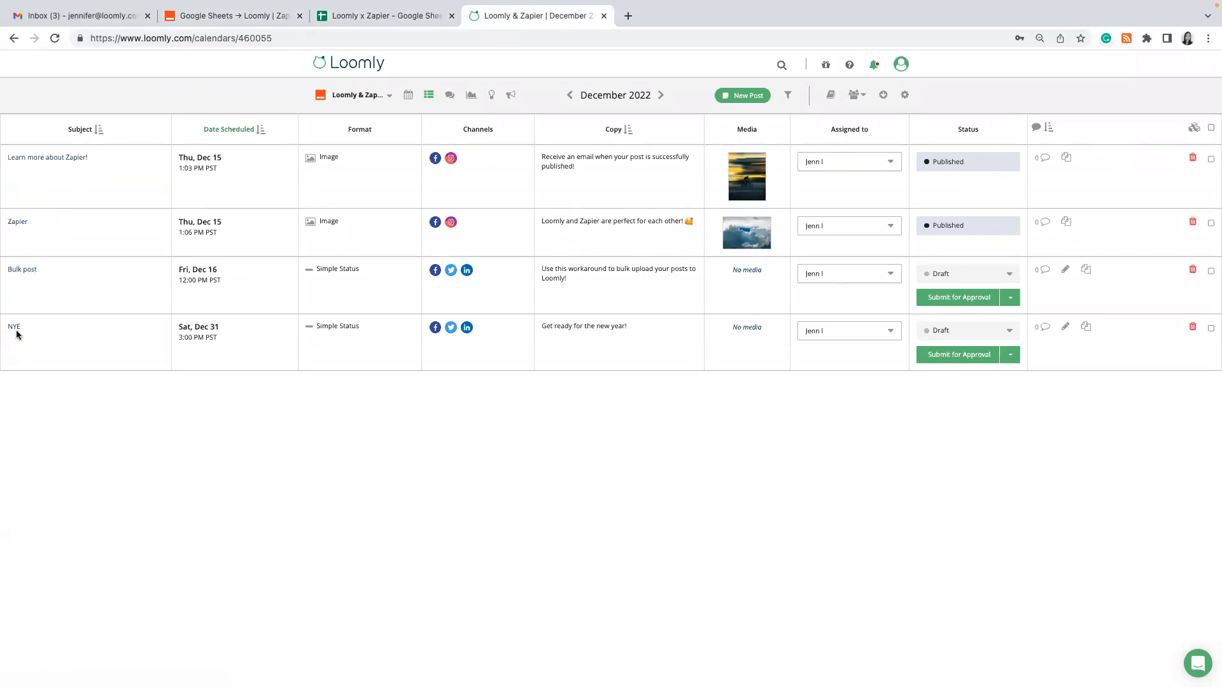
mouse_move(66, 250)
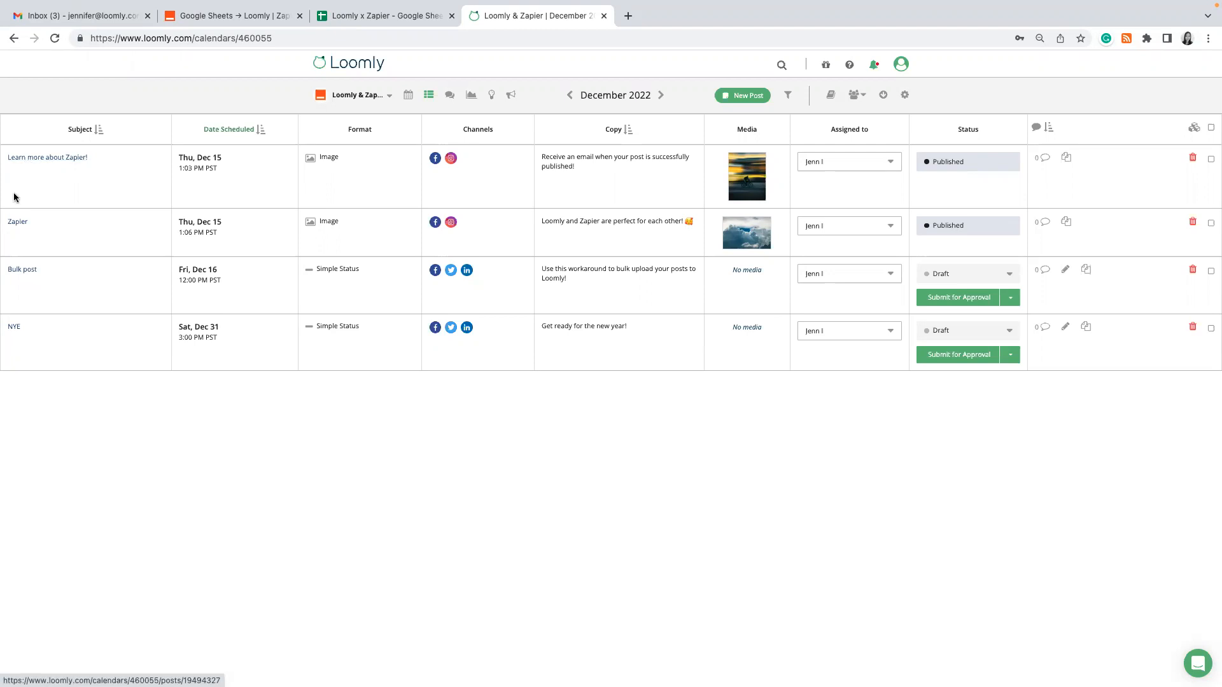
mouse_move(48, 169)
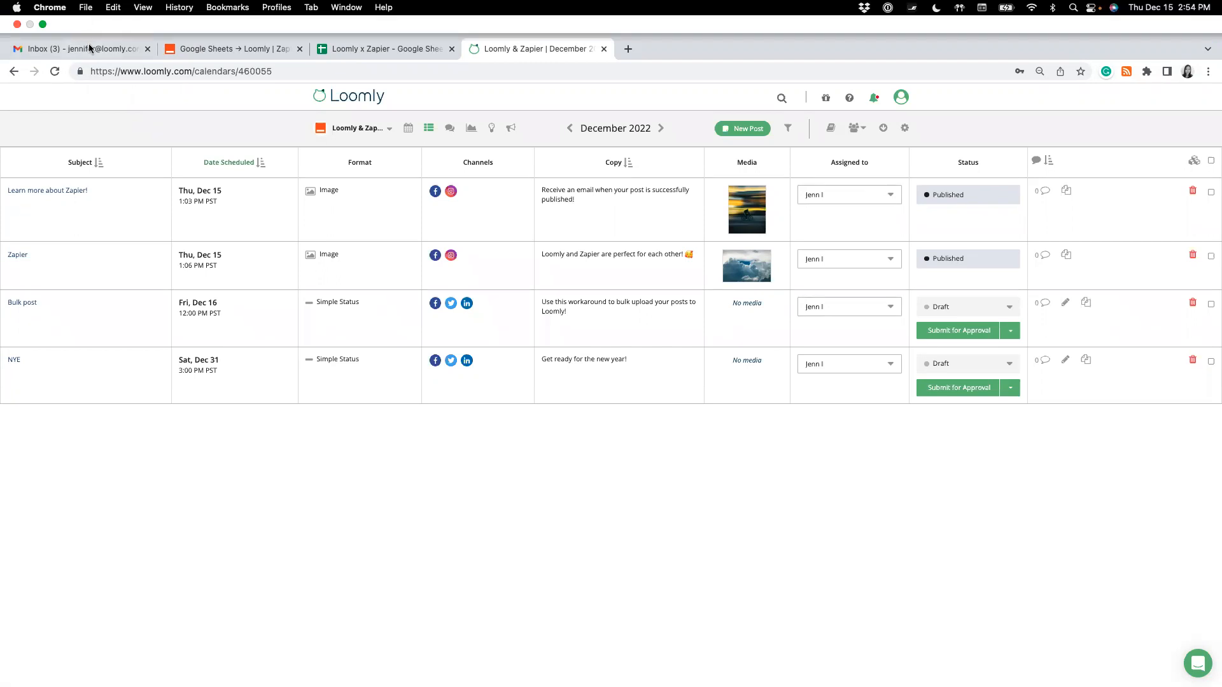
- Read the 'Loomly Post Publish successful test' emails, ending on the Post ID 19494327 message
left_click(77, 48)
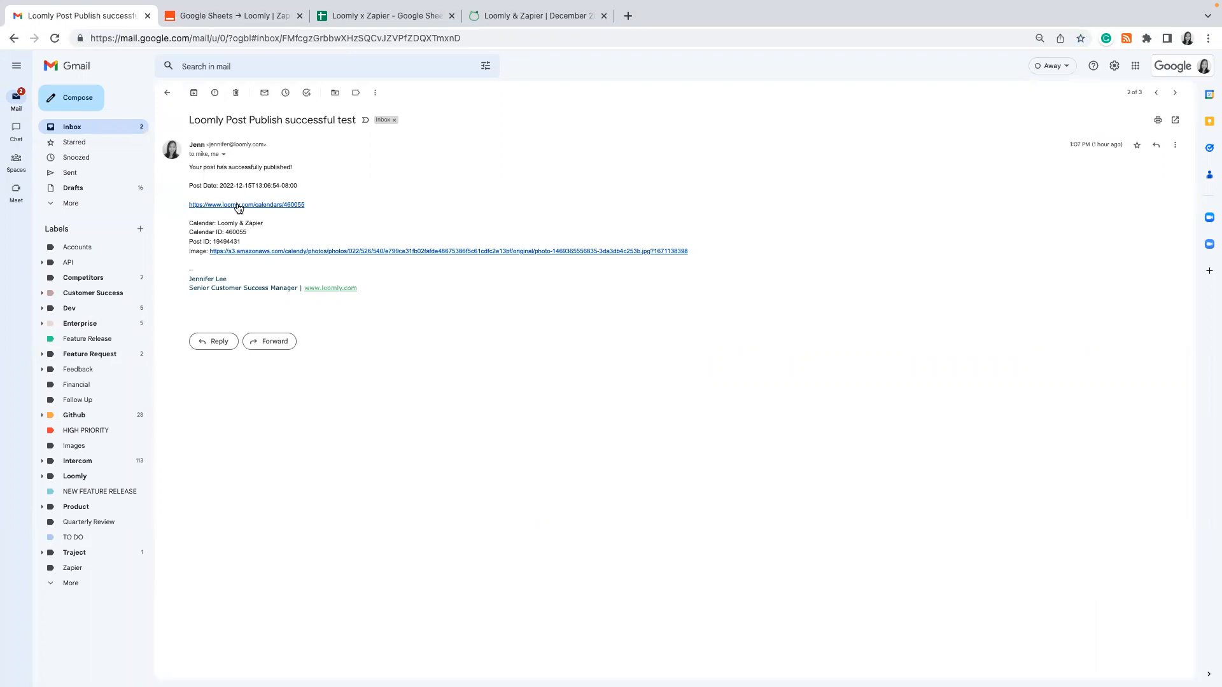
mouse_move(239, 219)
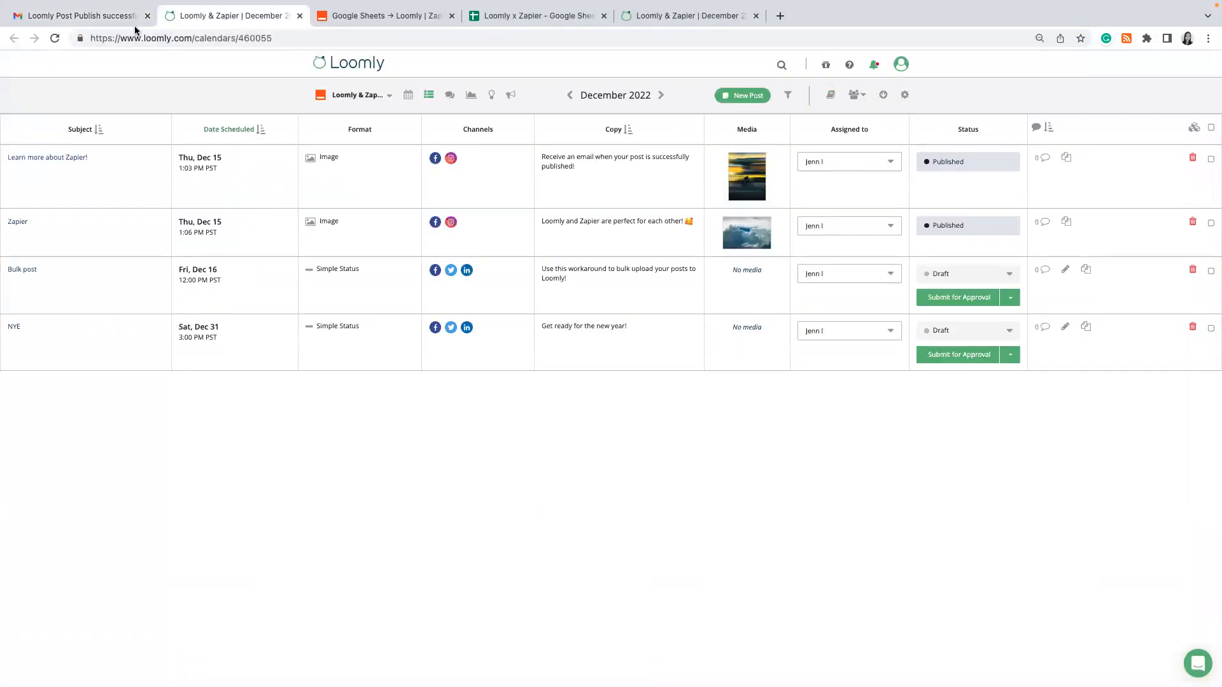
left_click(78, 15)
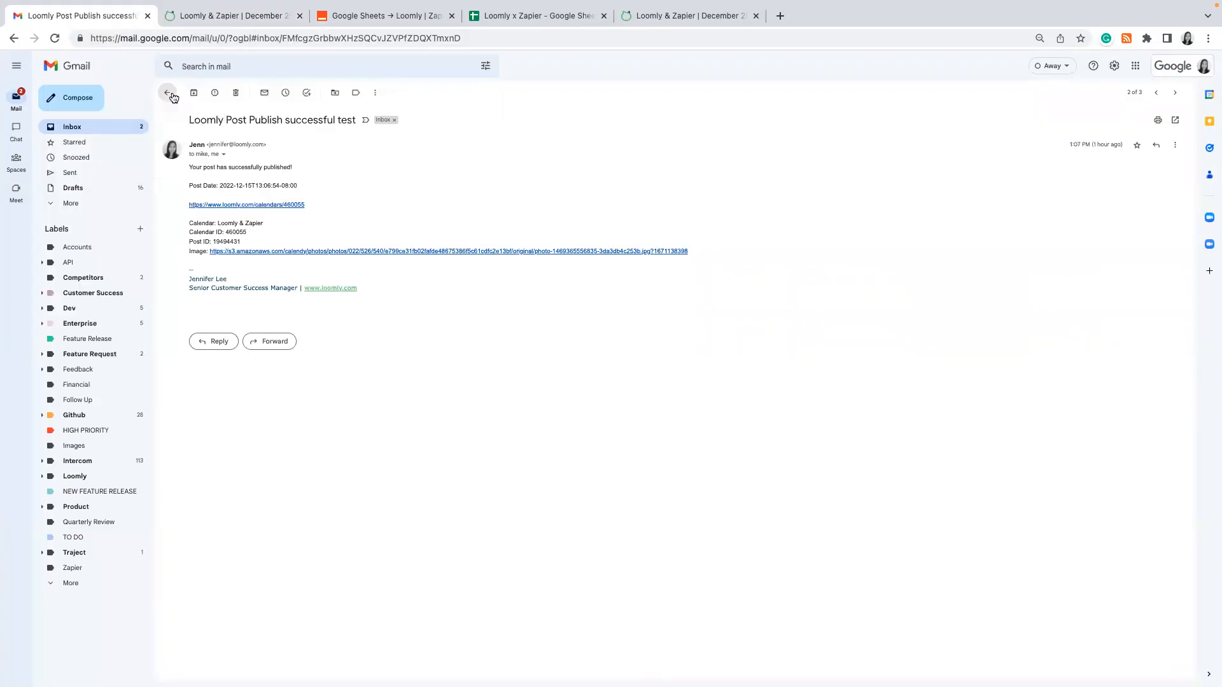
left_click(171, 97)
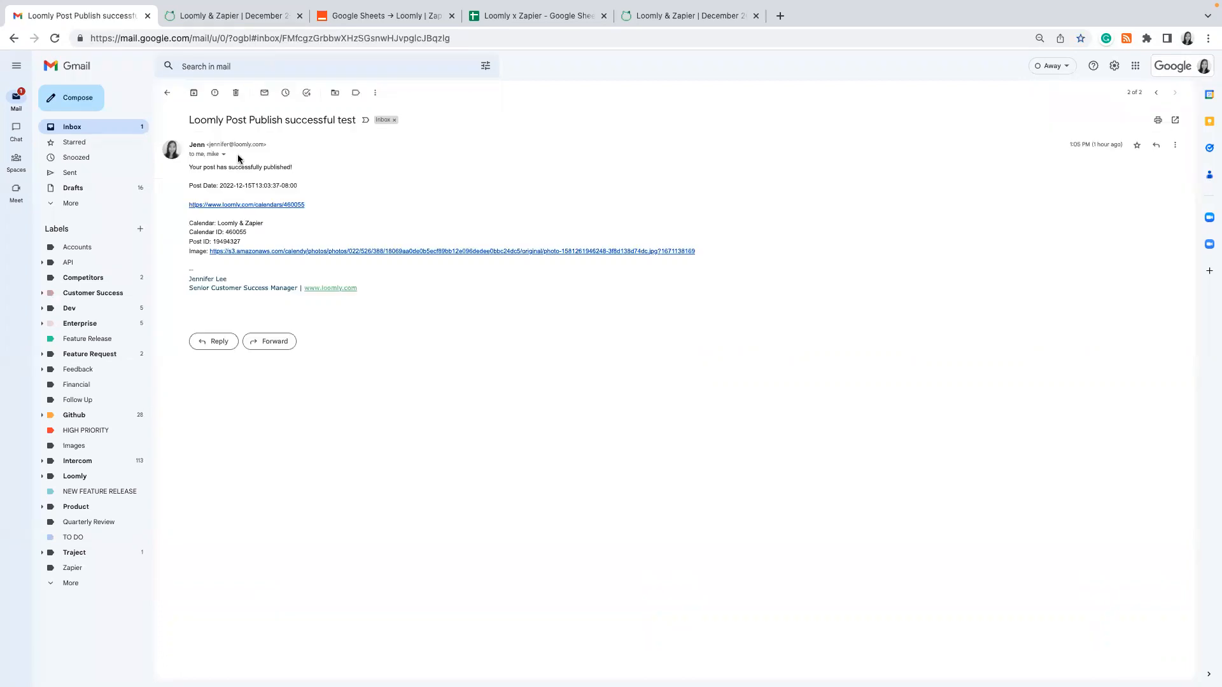